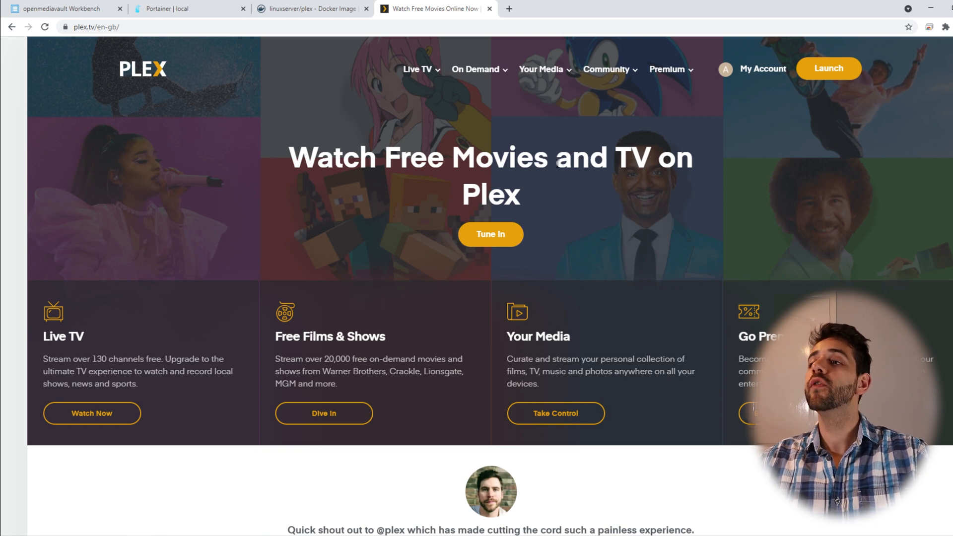
pyautogui.moveTo(462, 245)
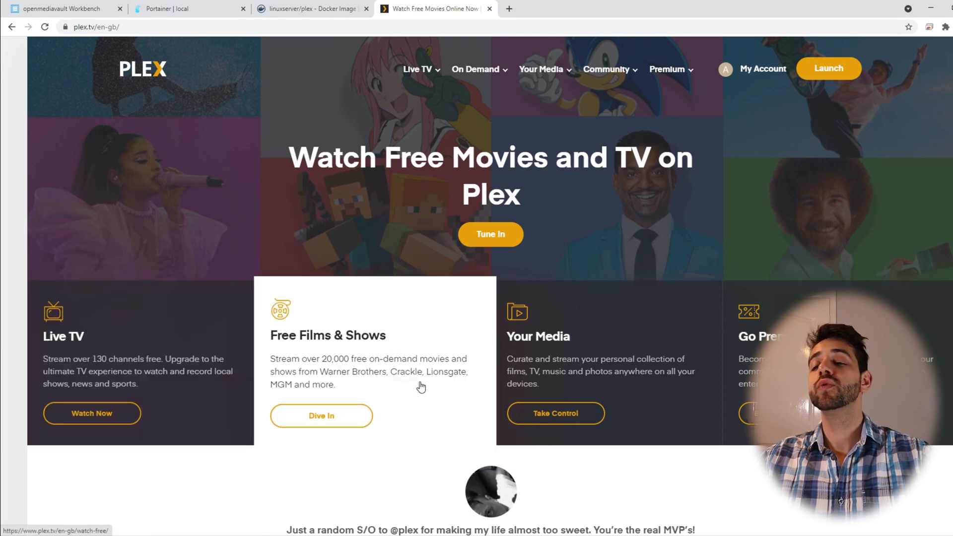
pyautogui.moveTo(409, 406)
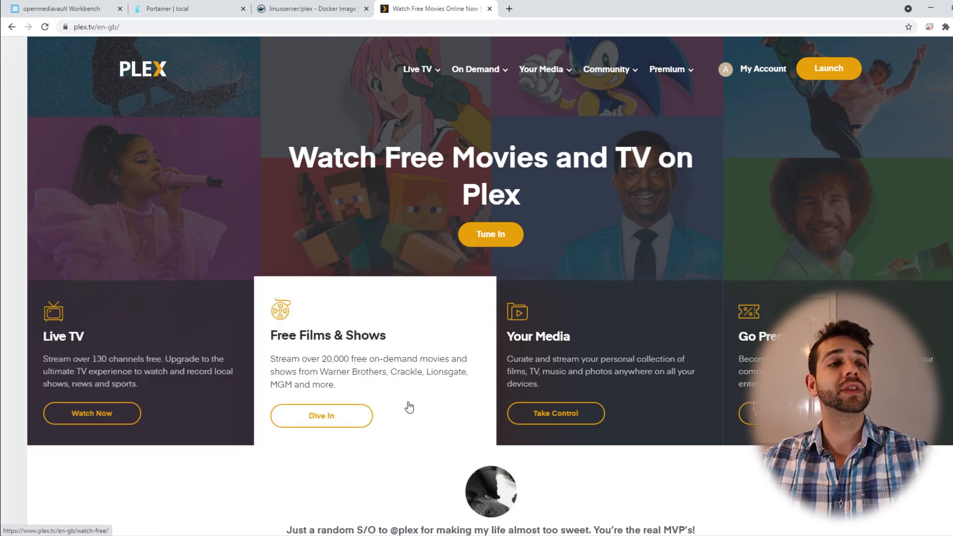
pyautogui.moveTo(490, 397)
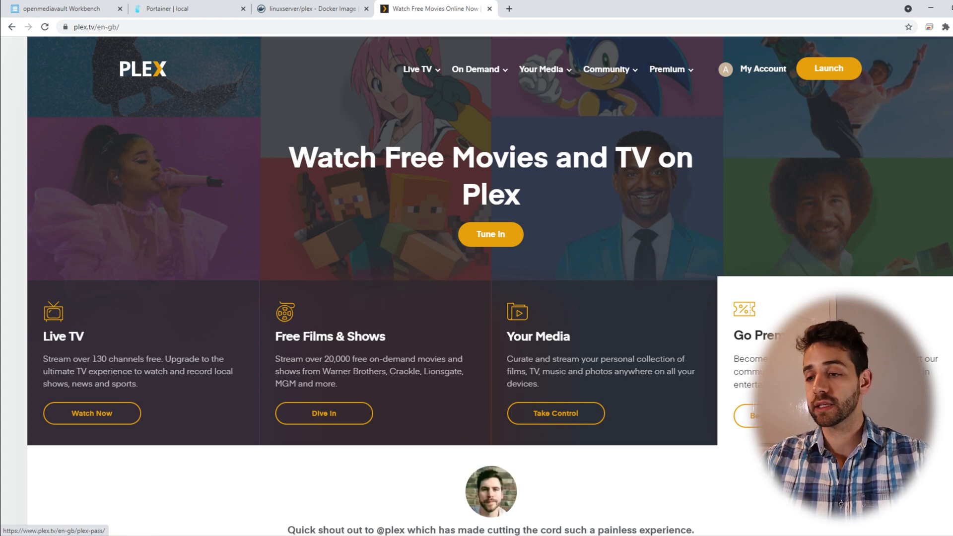
# Scroll through the Plex homepage before moving to the image documentation.
pyautogui.scroll(-3)
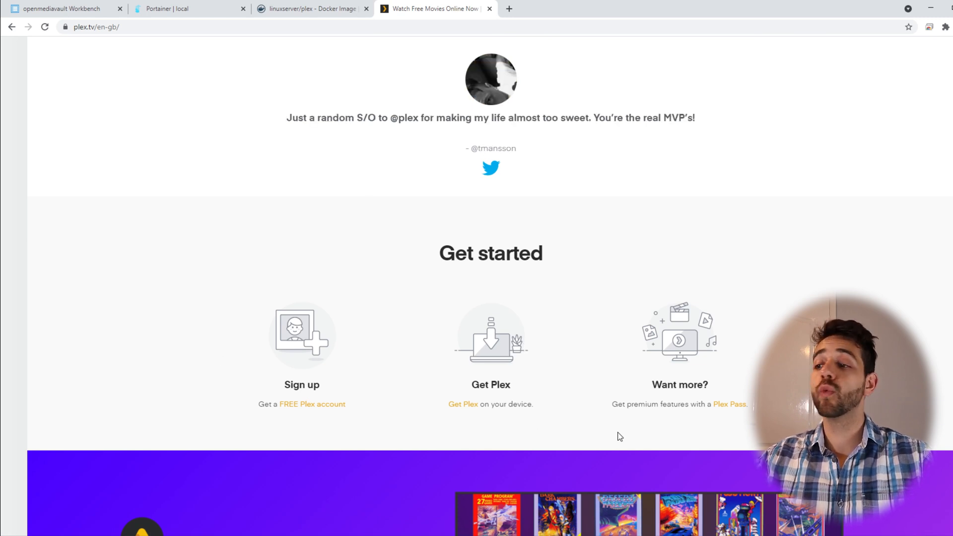
pyautogui.scroll(-3)
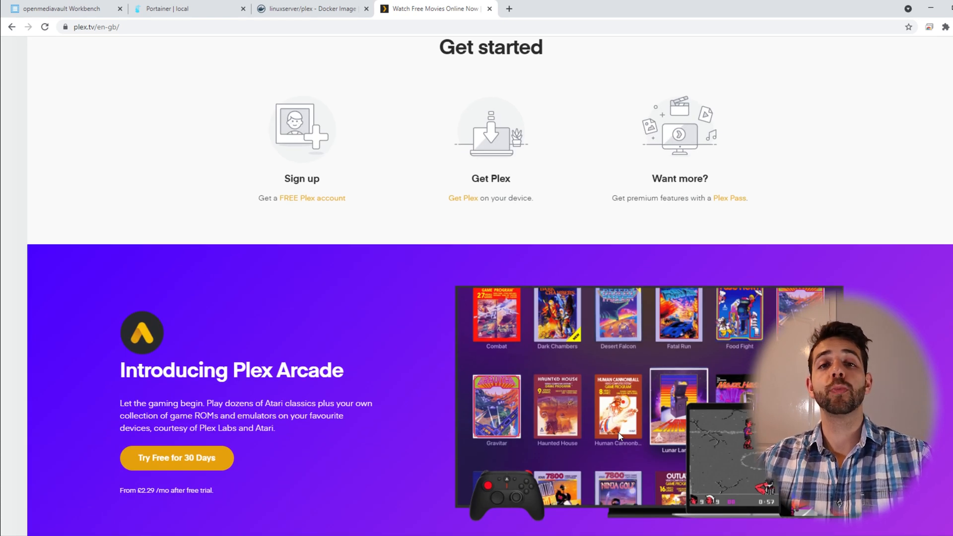
pyautogui.moveTo(417, 355)
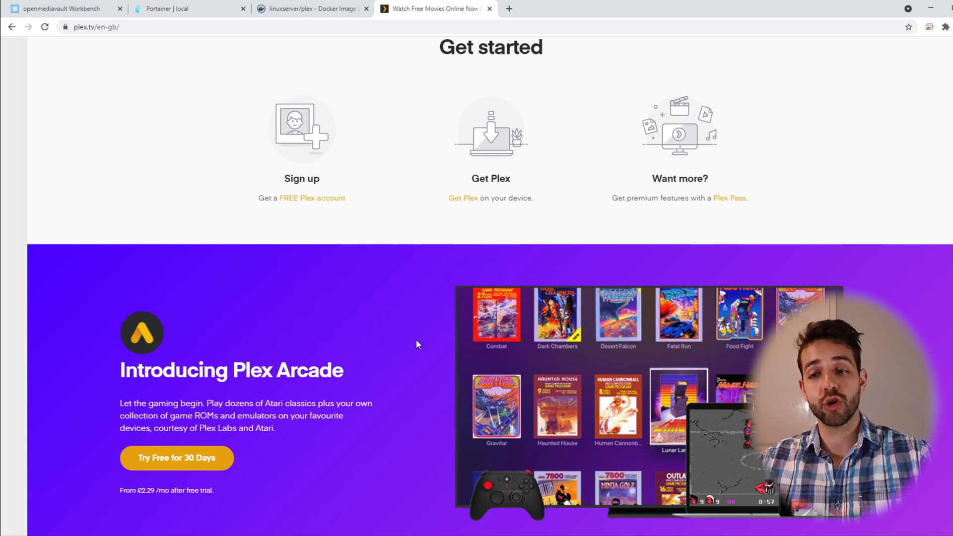
pyautogui.scroll(-3)
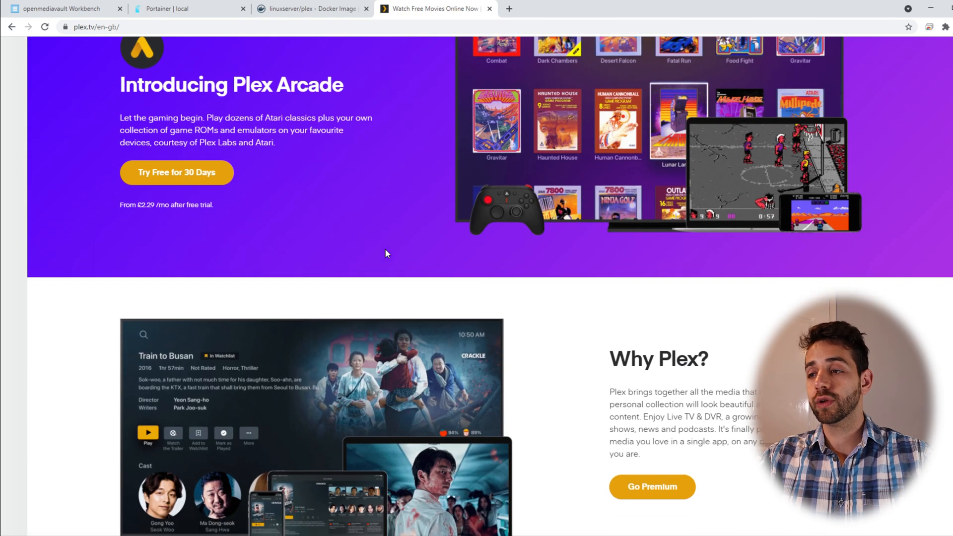
pyautogui.scroll(-3)
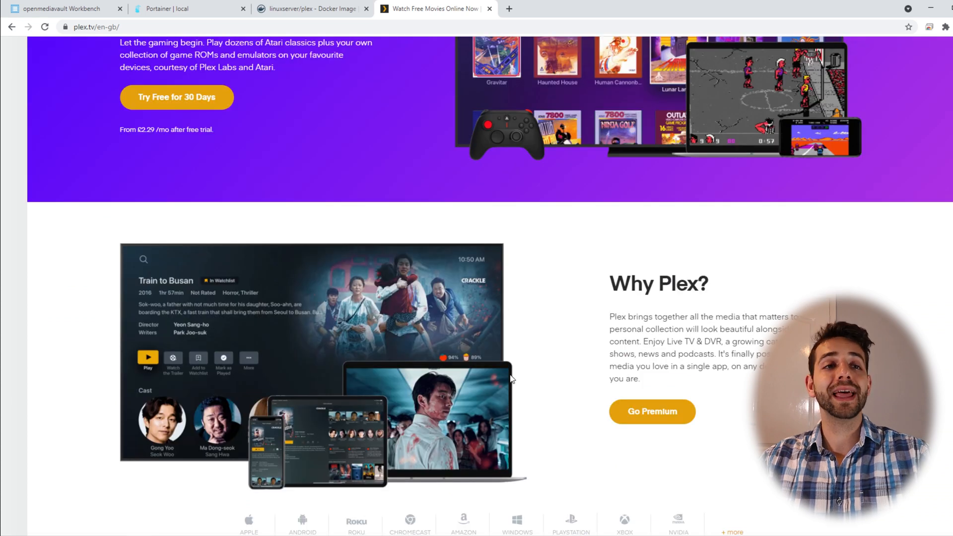
pyautogui.scroll(-3)
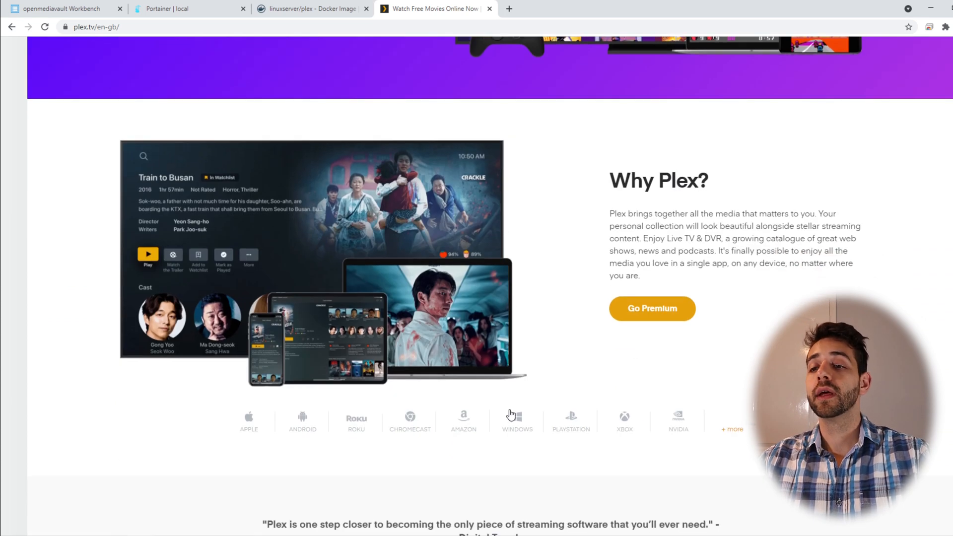
pyautogui.scroll(-3)
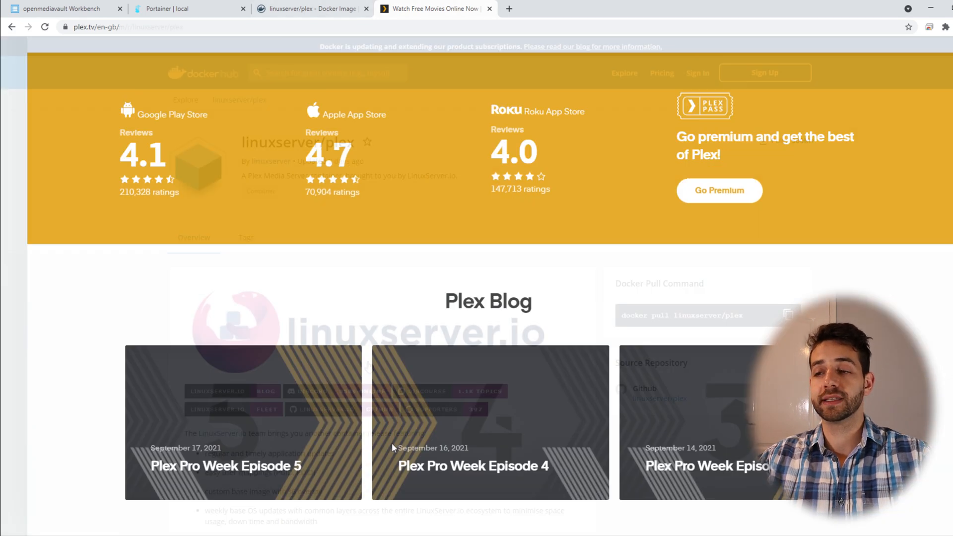
# Read the linuxserver/plex Docker Hub page down to the Usage section's docker-compose example.
pyautogui.click(310, 9)
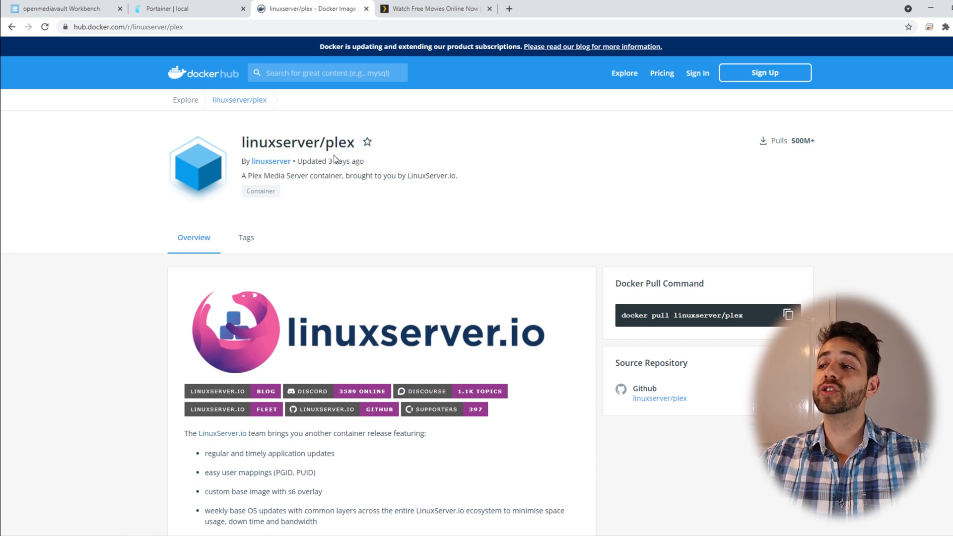
pyautogui.moveTo(817, 202)
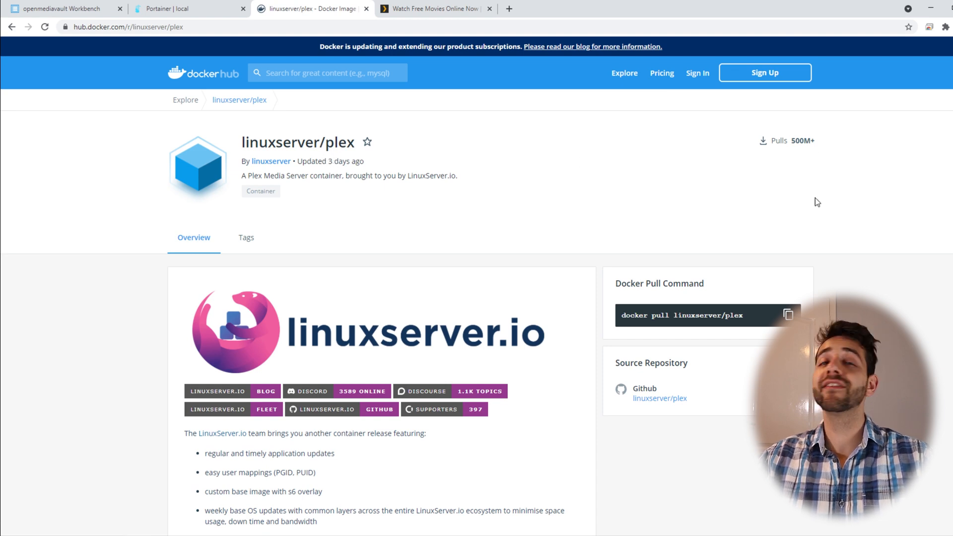
pyautogui.scroll(-3)
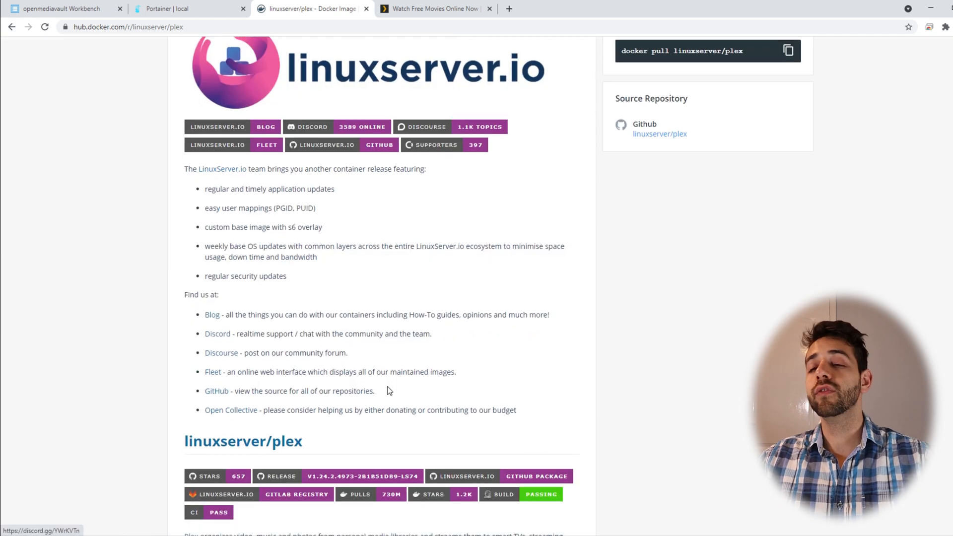
pyautogui.scroll(-3)
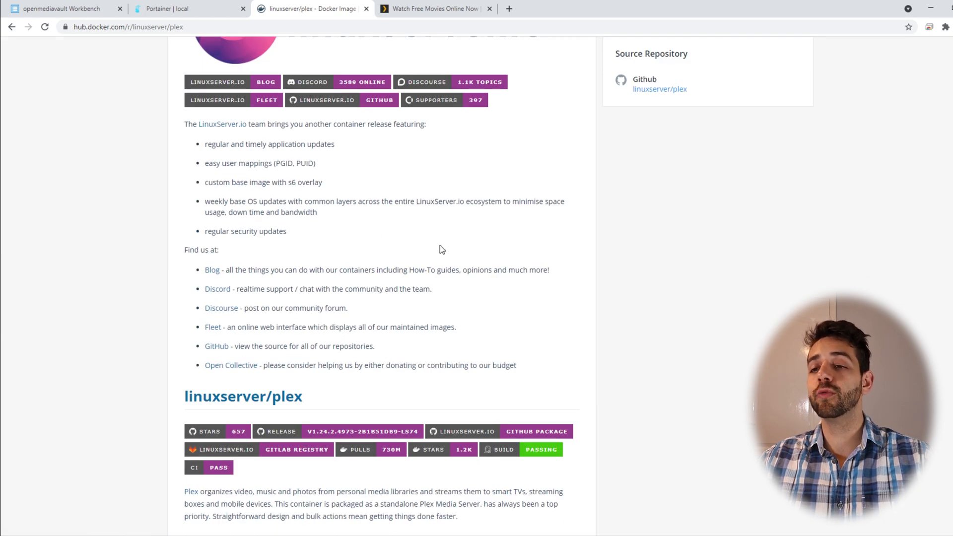
pyautogui.scroll(-3)
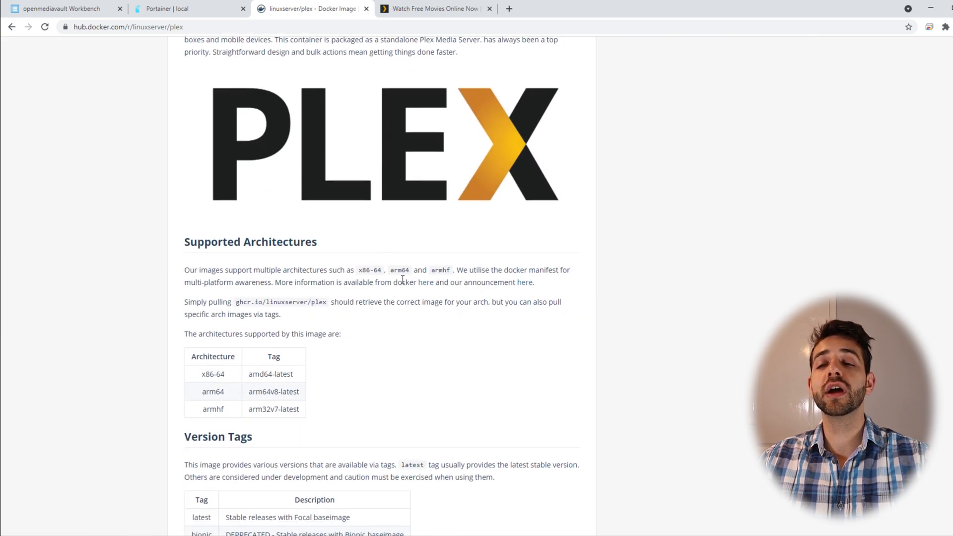
pyautogui.scroll(-3)
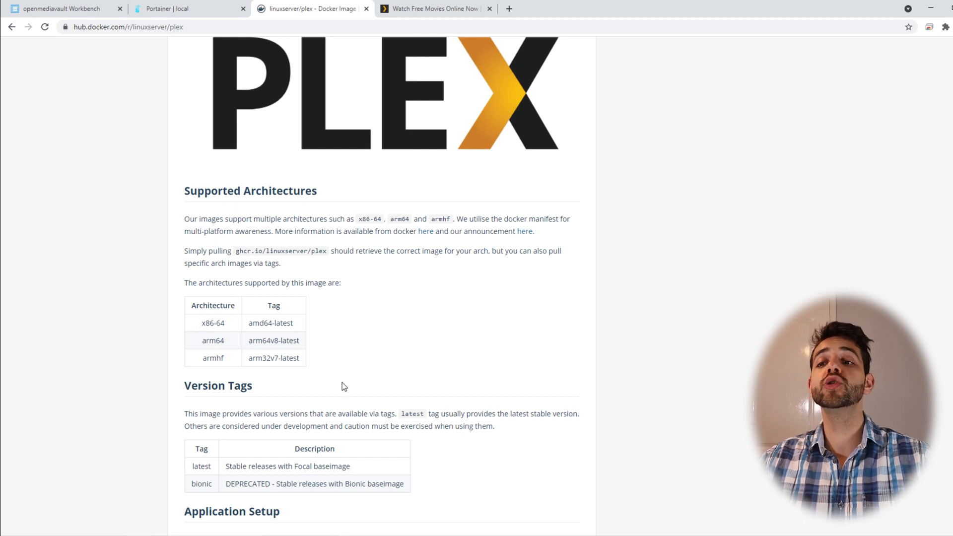
pyautogui.scroll(-3)
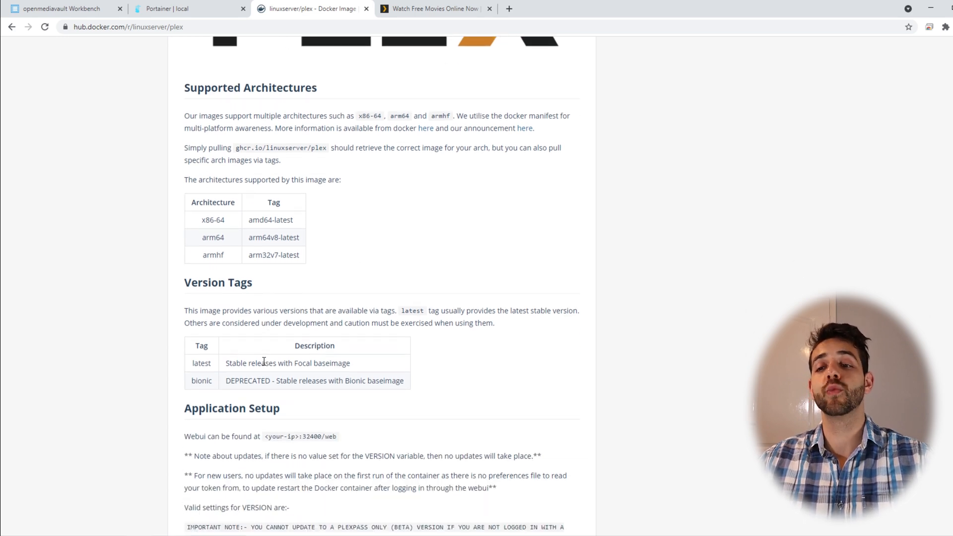
pyautogui.scroll(-3)
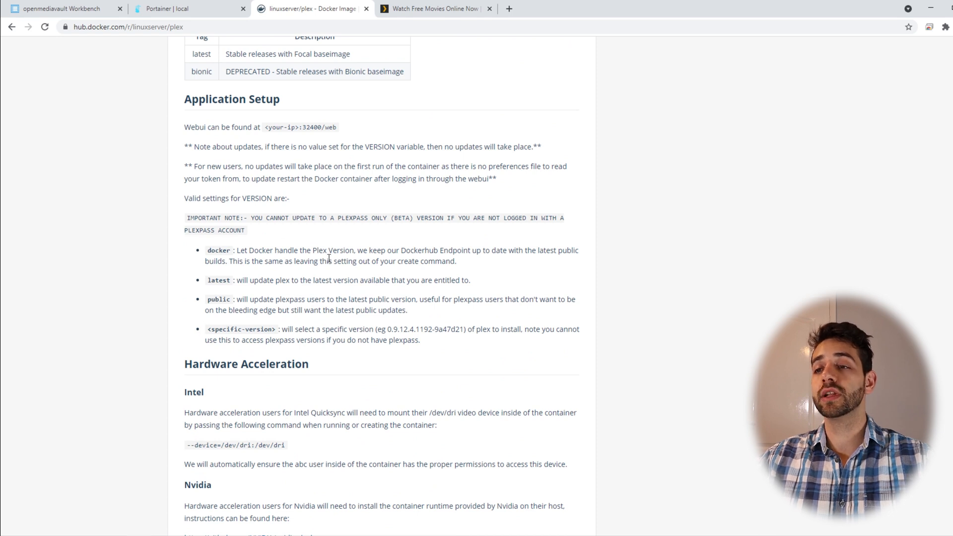
pyautogui.scroll(-3)
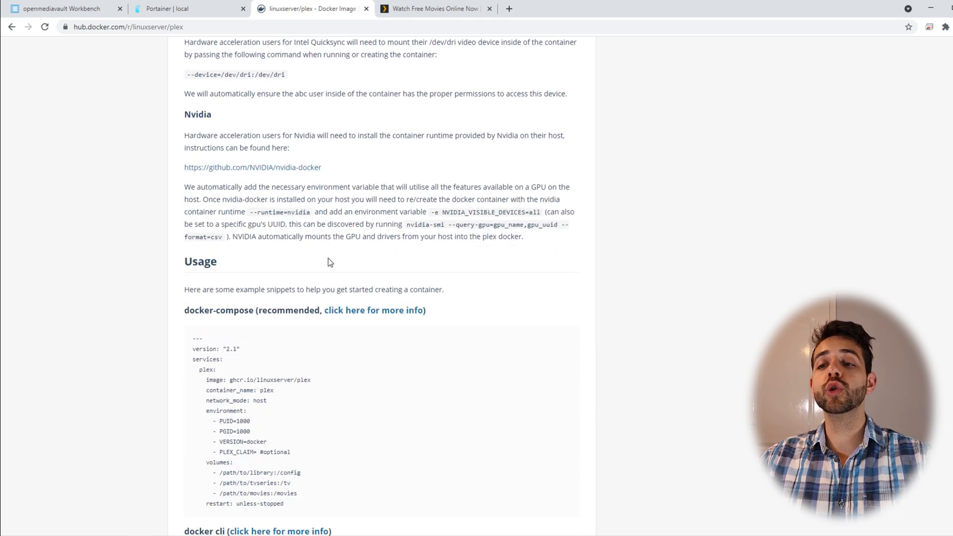
pyautogui.scroll(-3)
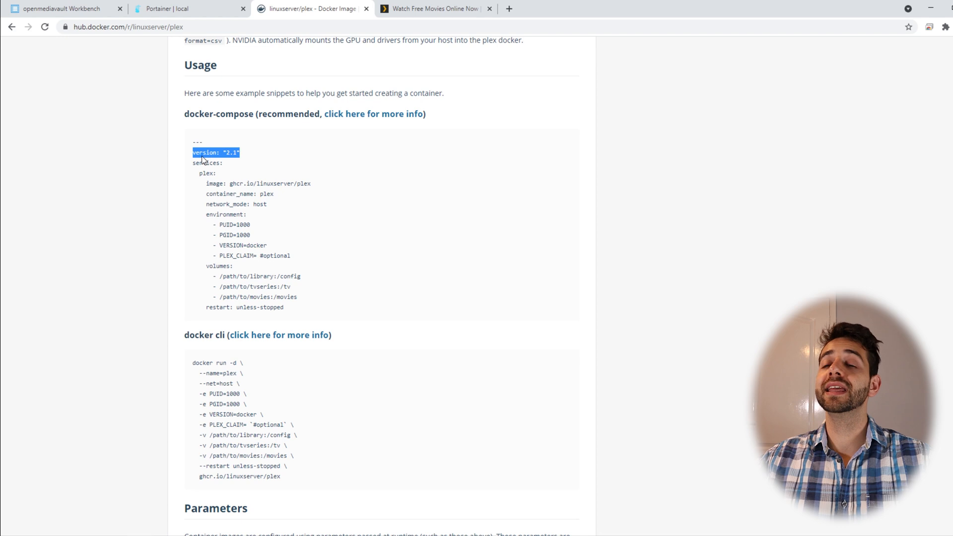
pyautogui.moveTo(185, 155)
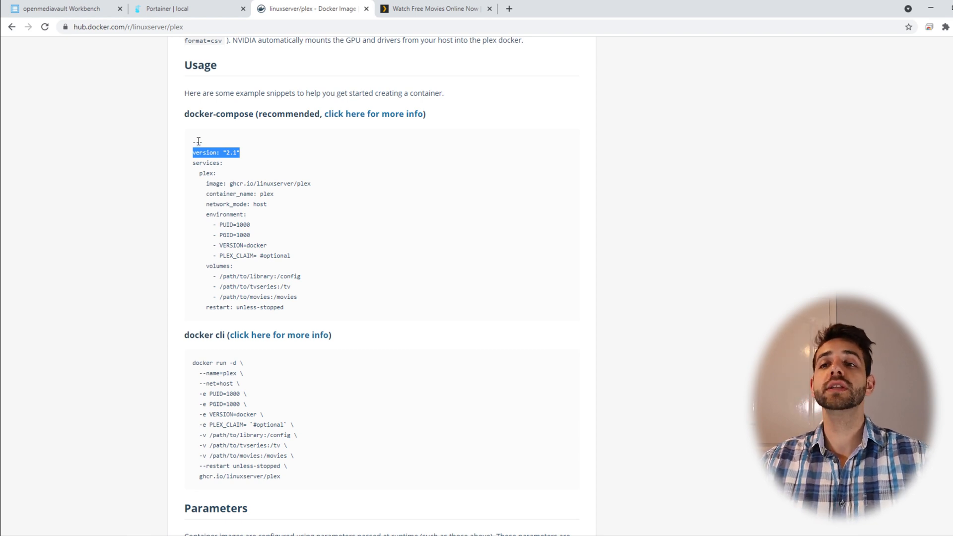
# Copy the whole docker-compose example and review the Parameters table, highlighting the movies volume row.
pyautogui.moveTo(193, 142); pyautogui.dragTo(283, 307)
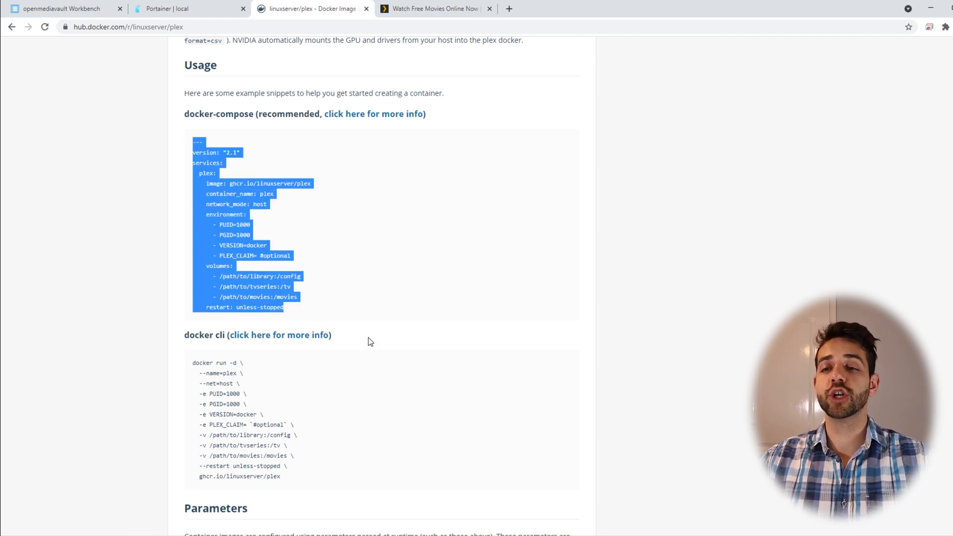
pyautogui.scroll(-3)
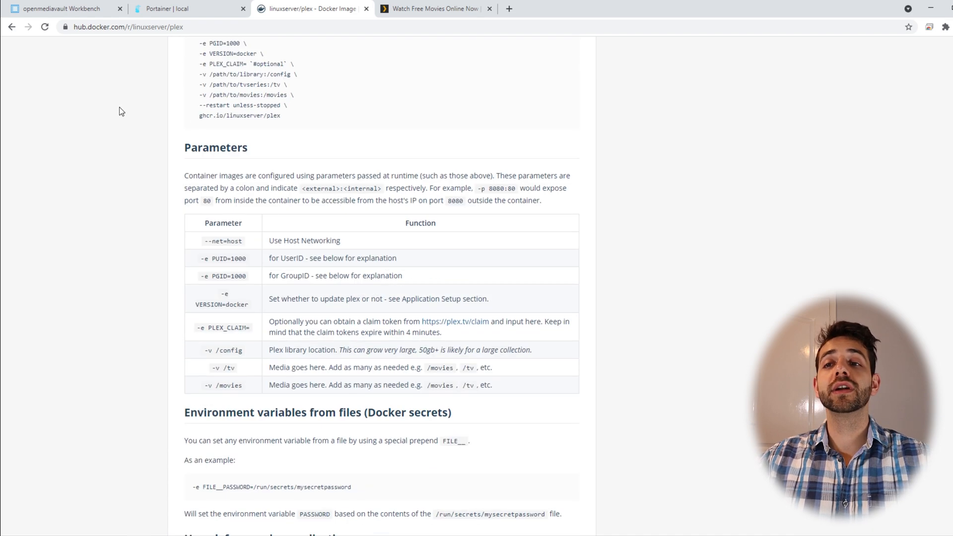
pyautogui.scroll(-3)
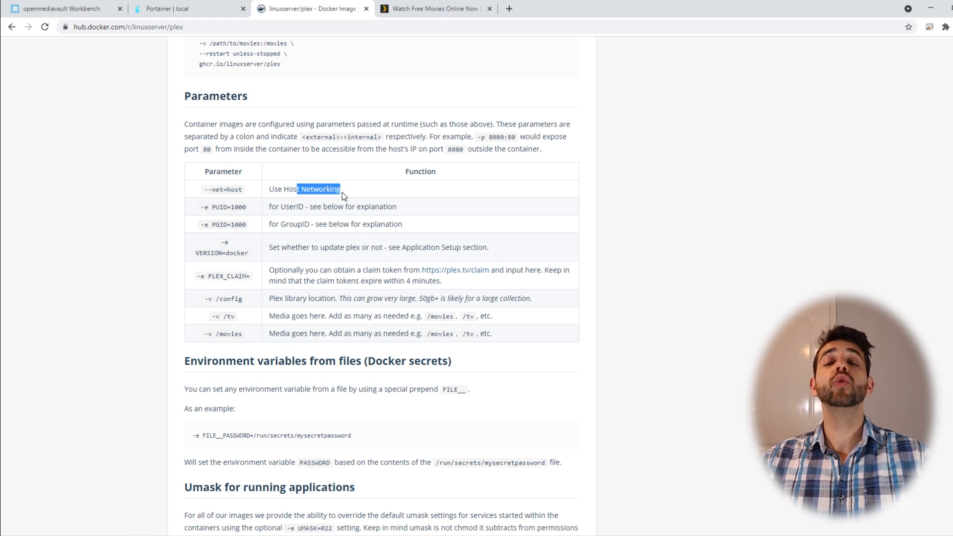
pyautogui.moveTo(221, 207)
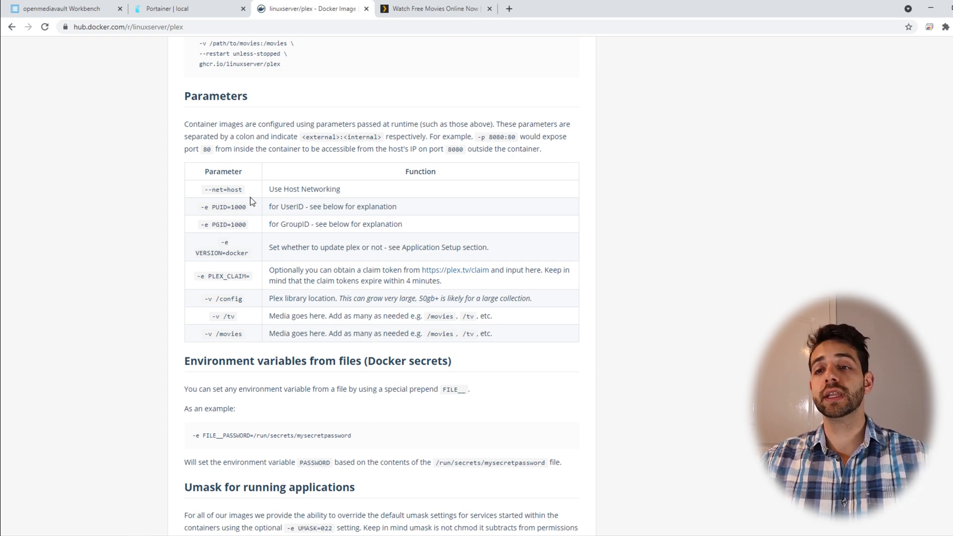
pyautogui.scroll(-3)
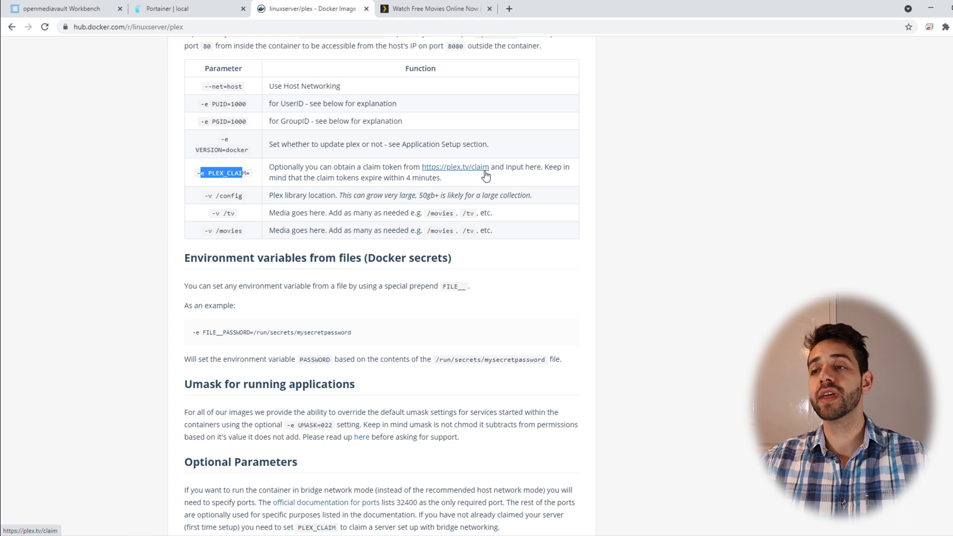
pyautogui.moveTo(163, 179)
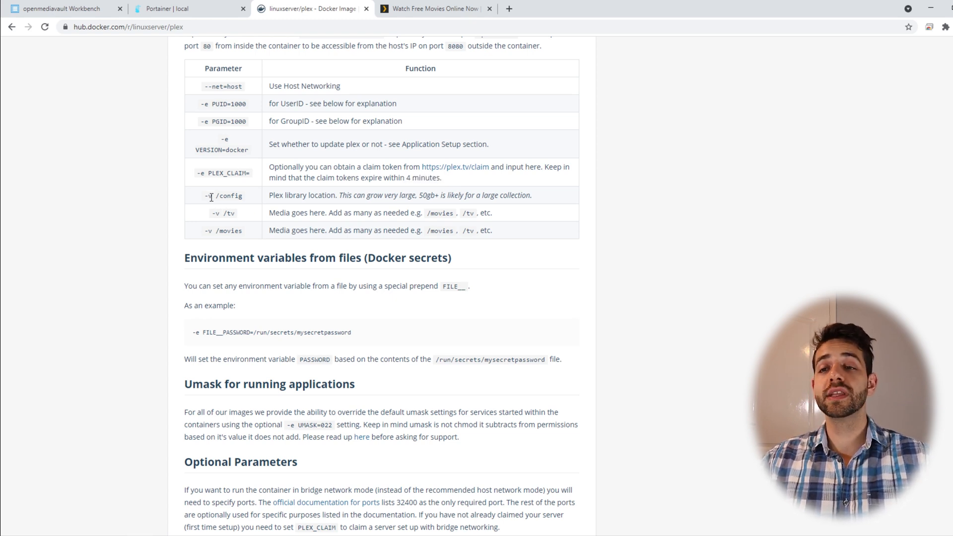
pyautogui.doubleClick(227, 213)
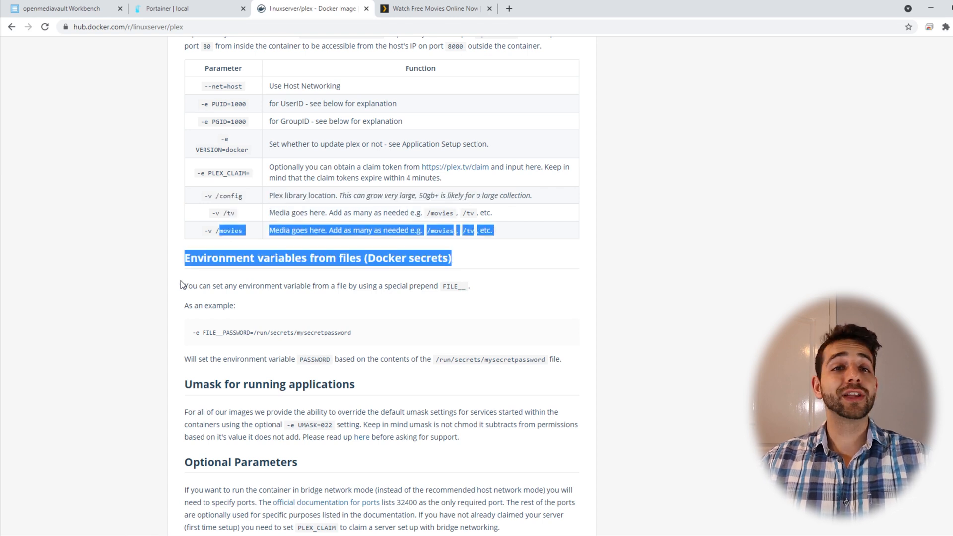
pyautogui.moveTo(210, 209)
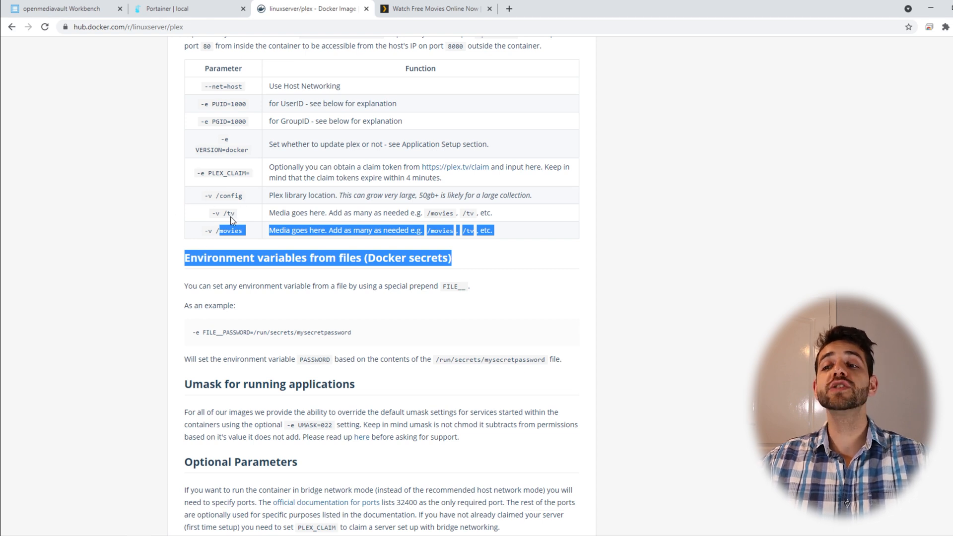
pyautogui.moveTo(497, 360)
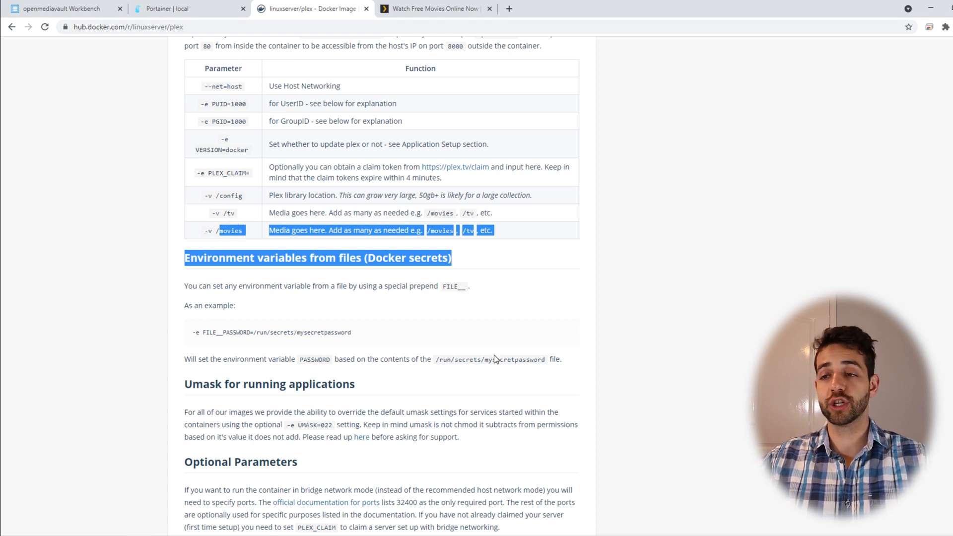
# Create a new Portainer stack named plex with the compose file pasted and PGID changed to 100.
pyautogui.click(188, 8)
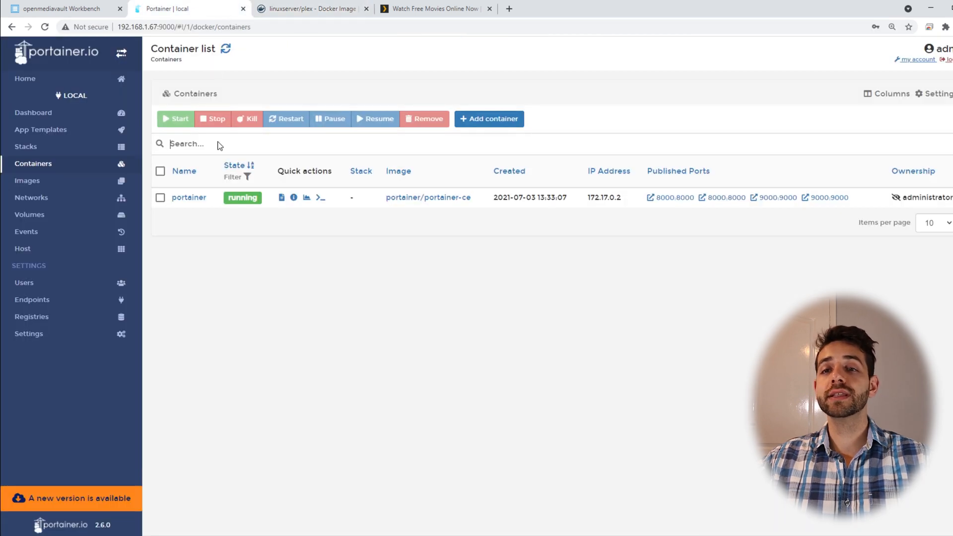
pyautogui.click(26, 146)
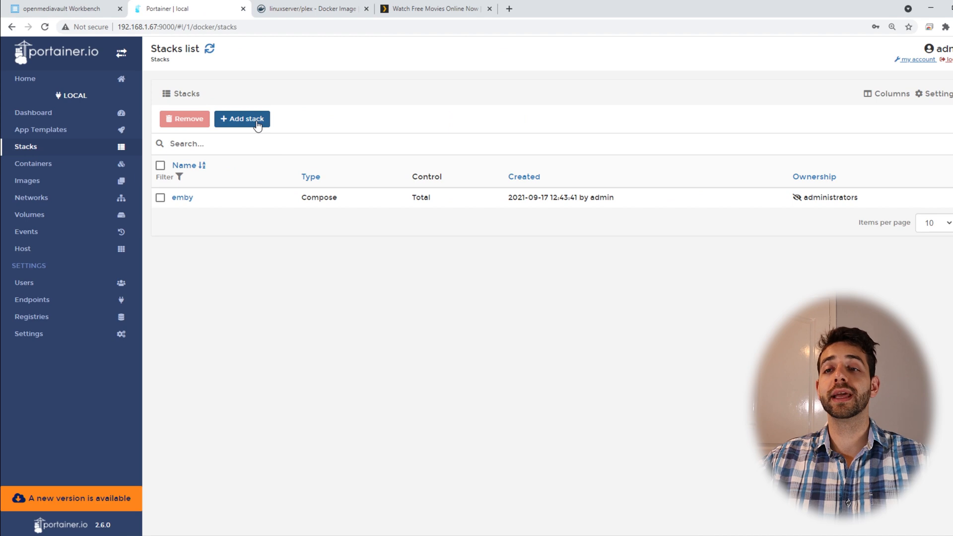
pyautogui.click(241, 118)
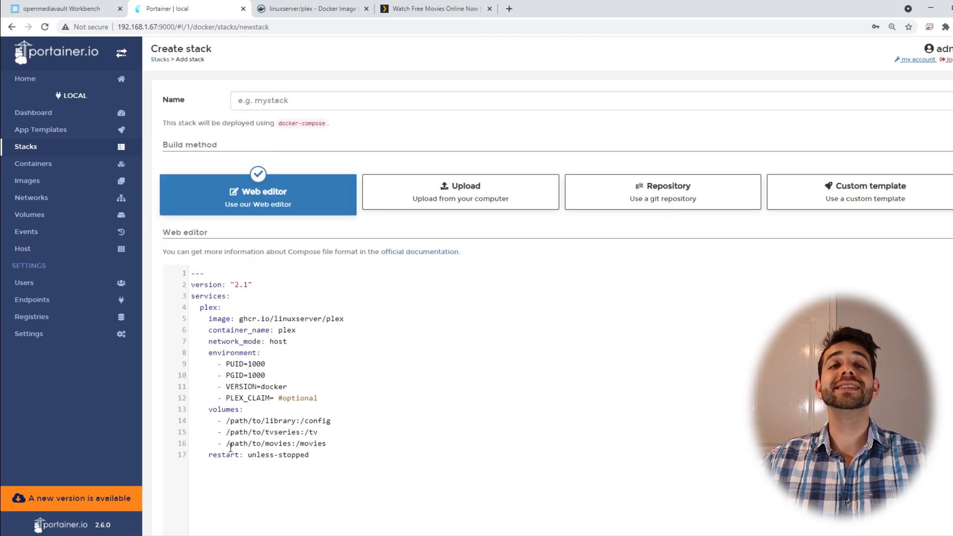
pyautogui.doubleClick(287, 330)
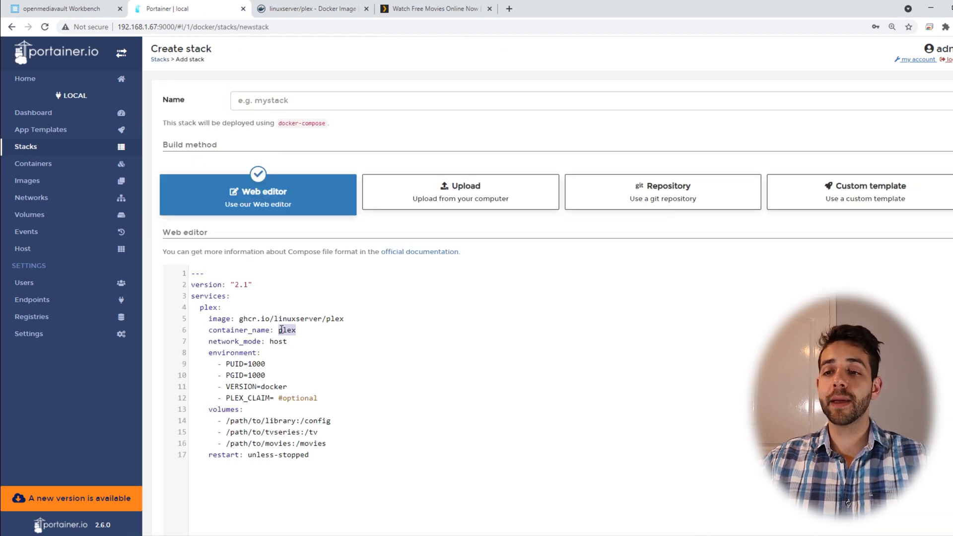
pyautogui.write('plex')
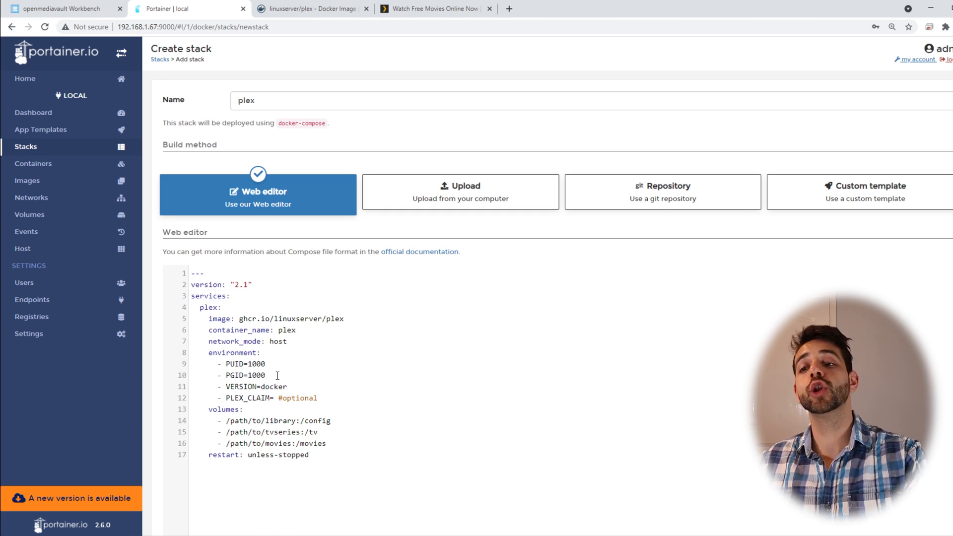
pyautogui.press('Backspace')
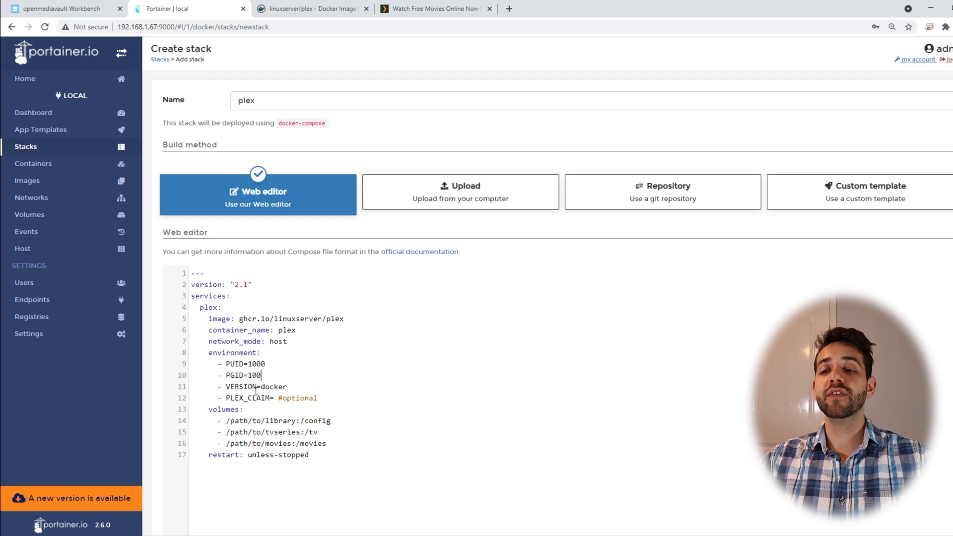
pyautogui.doubleClick(255, 386)
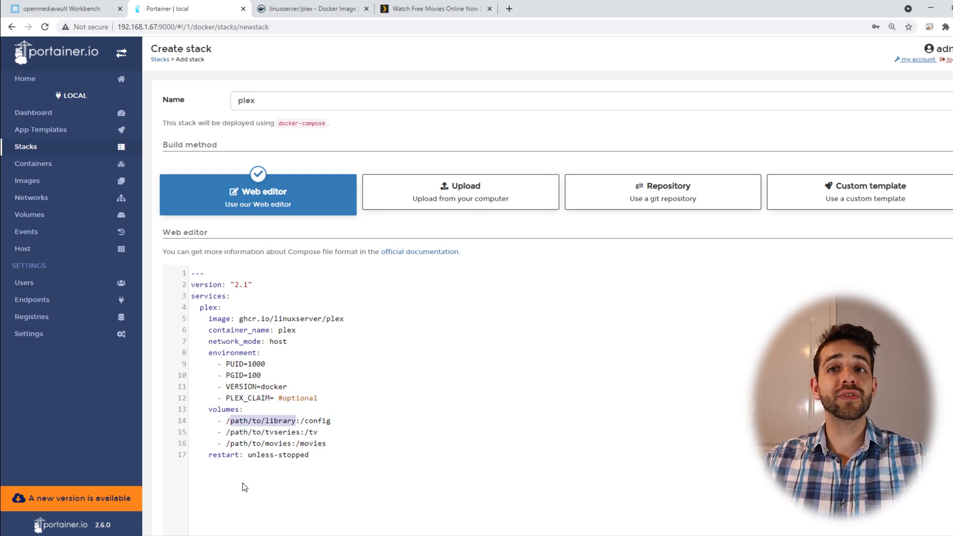
# Map the config volume to /srv/dev-disk-by-id-md-name-OMV6-home/dockerapp/plex from OMV's dockerapp share.
pyautogui.click(60, 8)
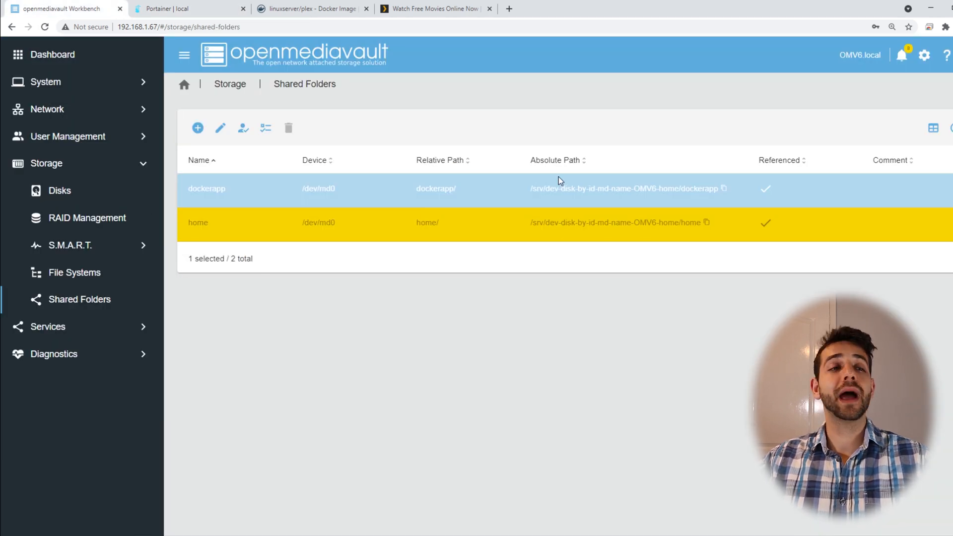
pyautogui.click(723, 188)
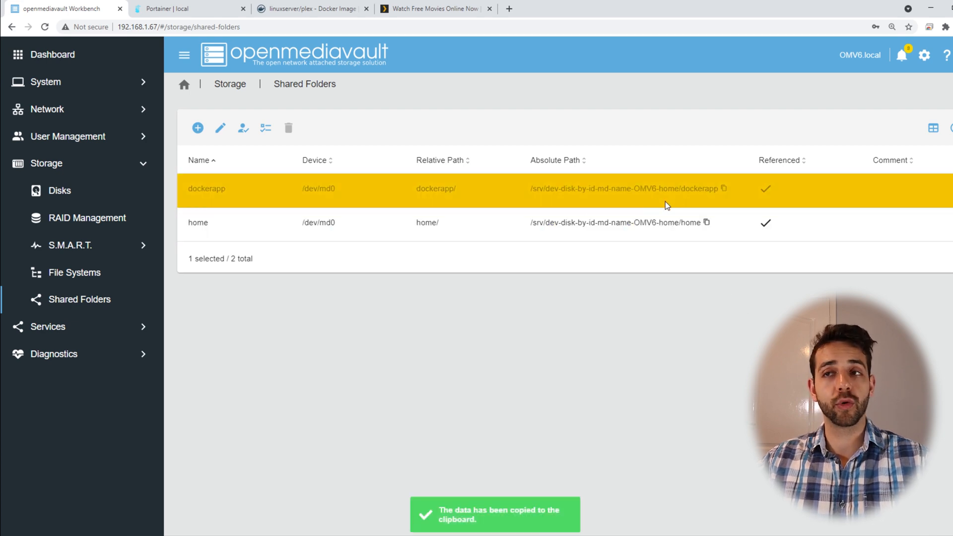
pyautogui.click(189, 8)
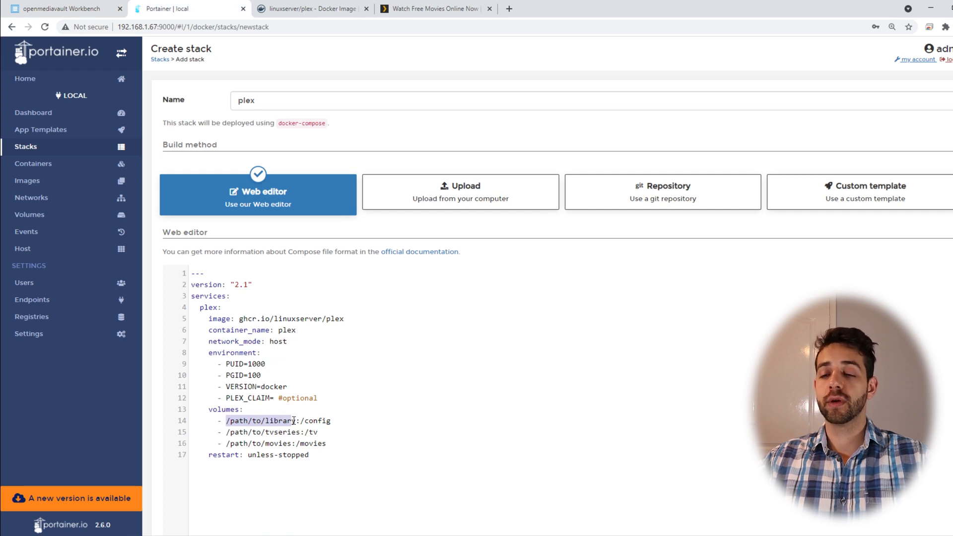
pyautogui.write('/srv/dev-disk-by-id-md-name-OMV6-home/dockerapp/')
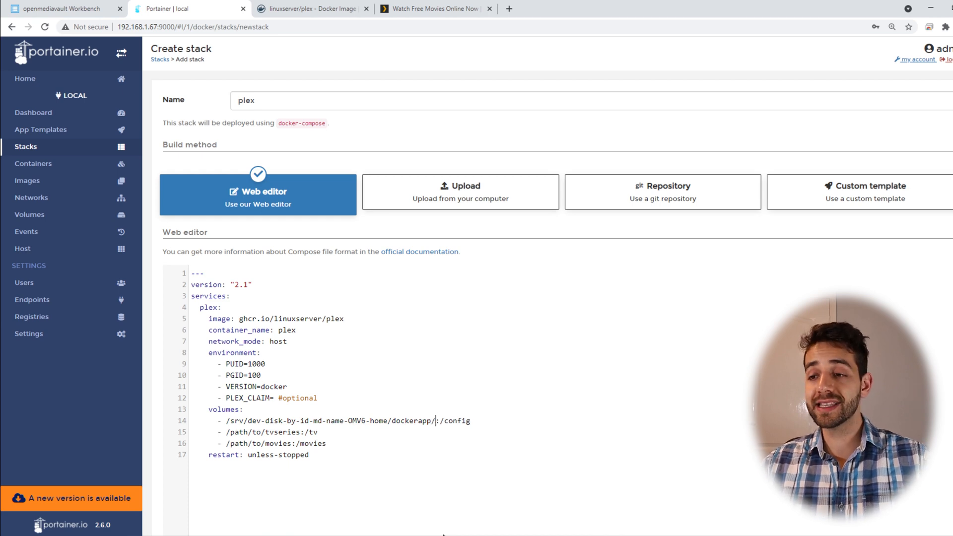
pyautogui.write('plex')
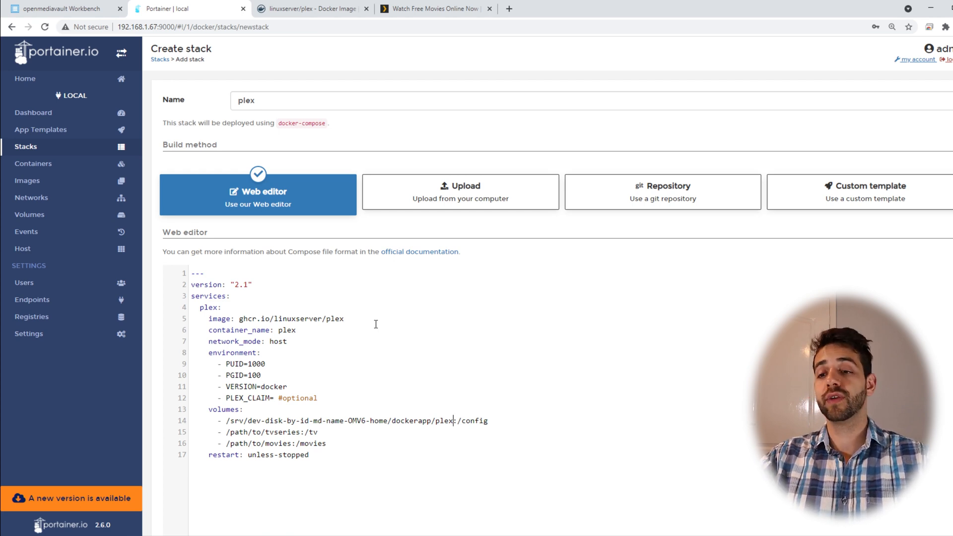
# Select the TV series placeholder path and fetch the OMV home share's absolute path.
pyautogui.doubleClick(273, 431)
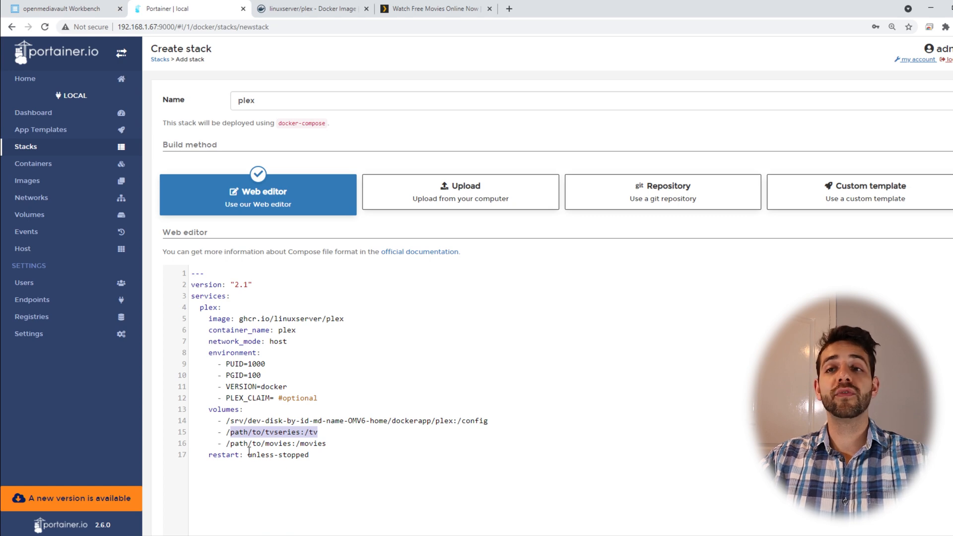
pyautogui.click(61, 9)
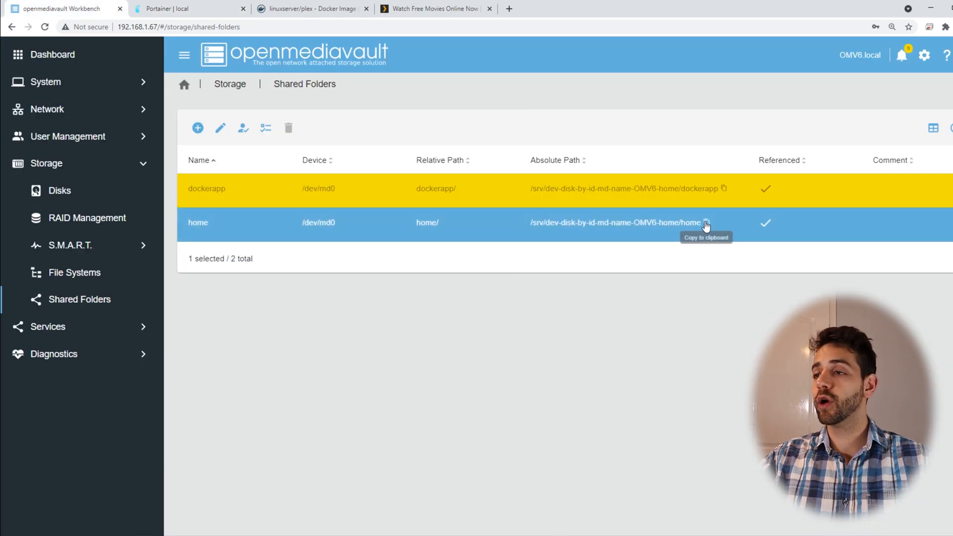
pyautogui.click(188, 9)
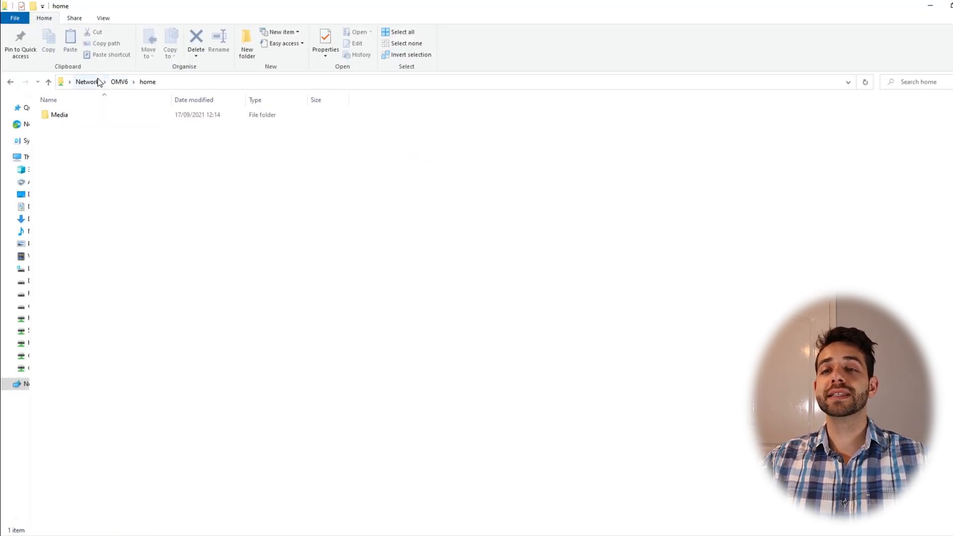
# Check the Media folder inside the OMV6 home share in File Explorer.
pyautogui.click(60, 114)
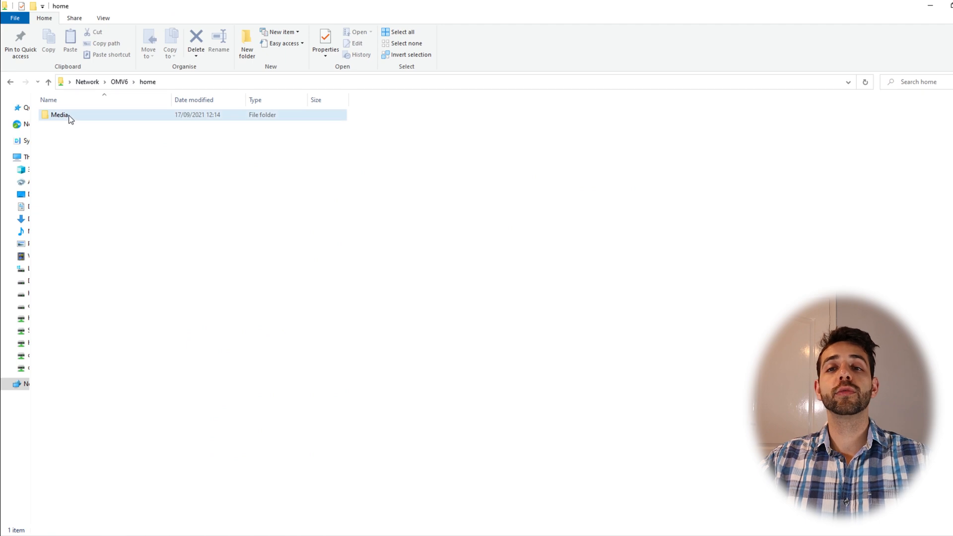
pyautogui.click(60, 114)
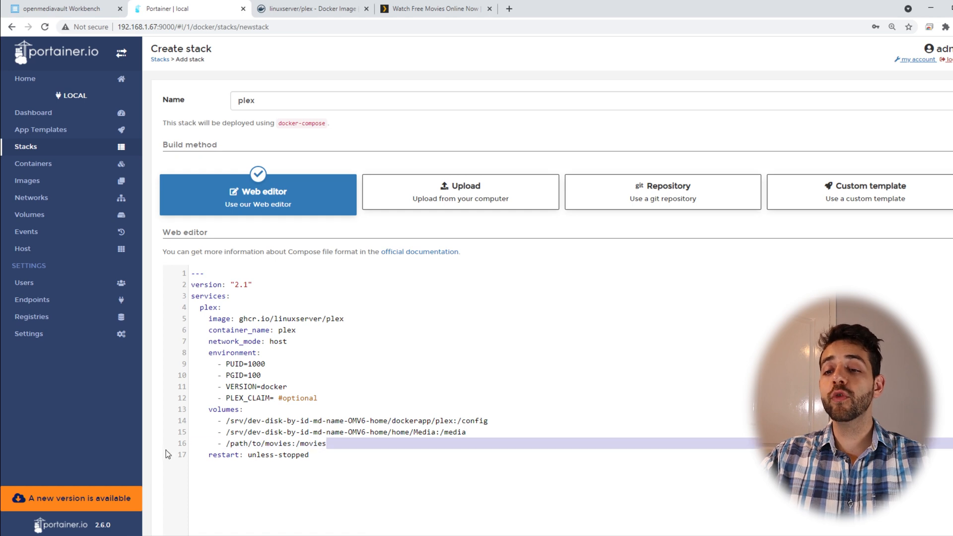
# Delete the unused movies volume line, leaving the config and Media volumes.
pyautogui.press('Delete')
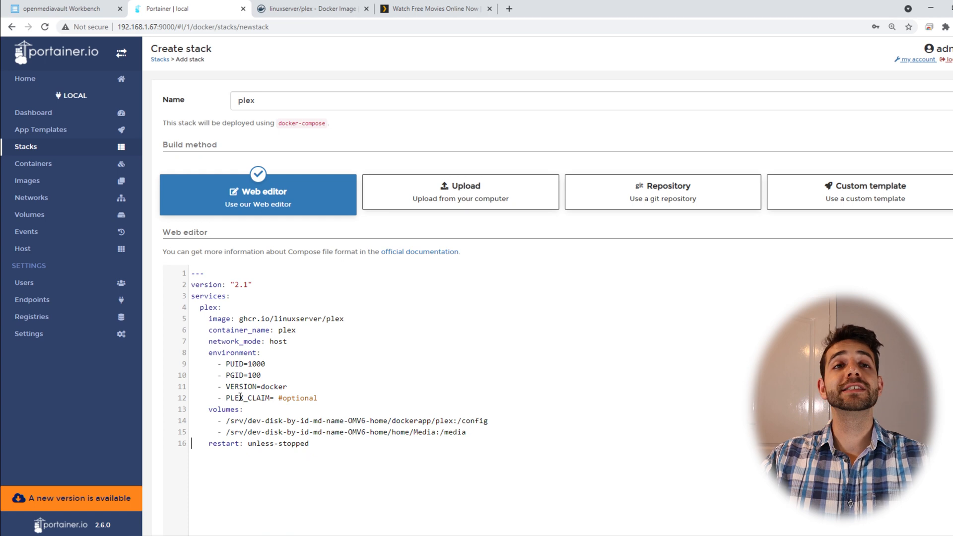
pyautogui.moveTo(400, 38)
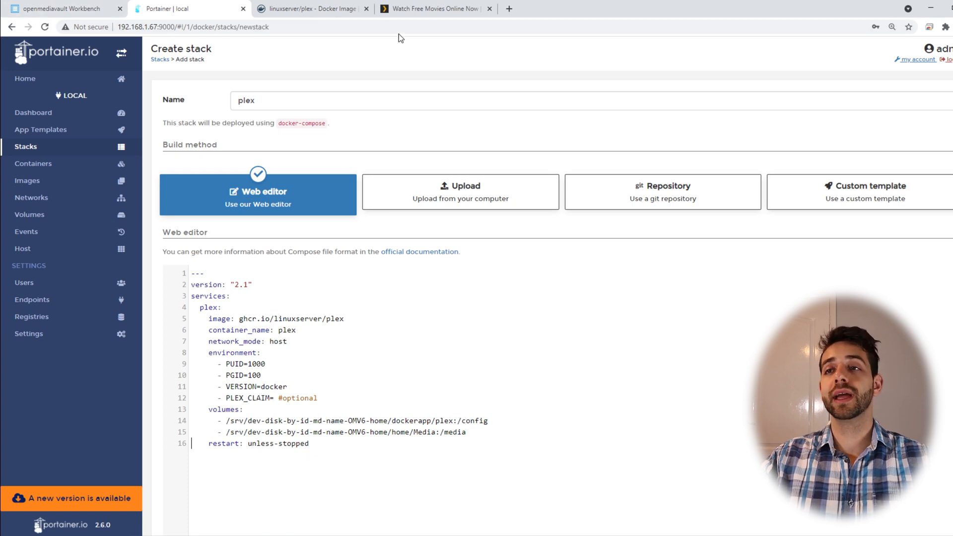
# Generate a server claim code from the plex.tv/claim link on the Docker Hub page.
pyautogui.click(310, 8)
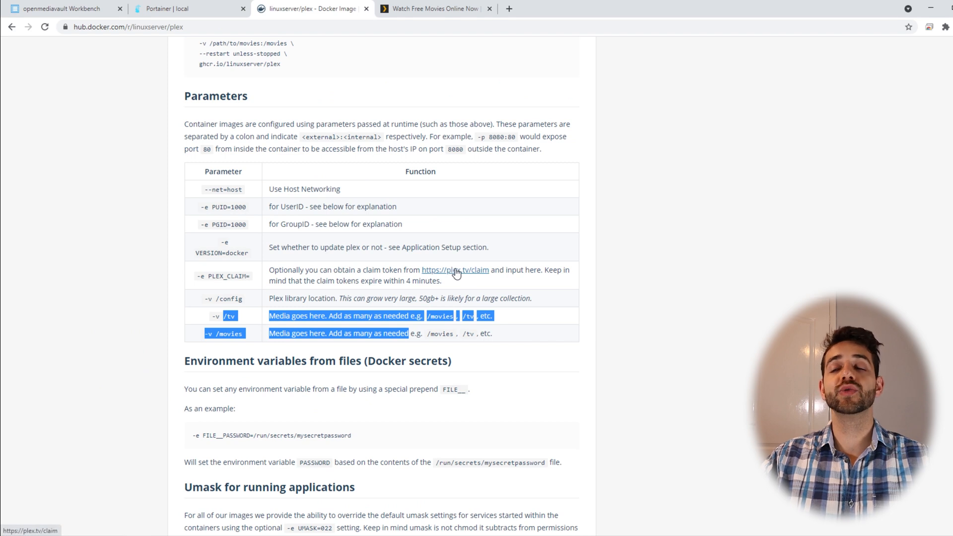
pyautogui.click(454, 270)
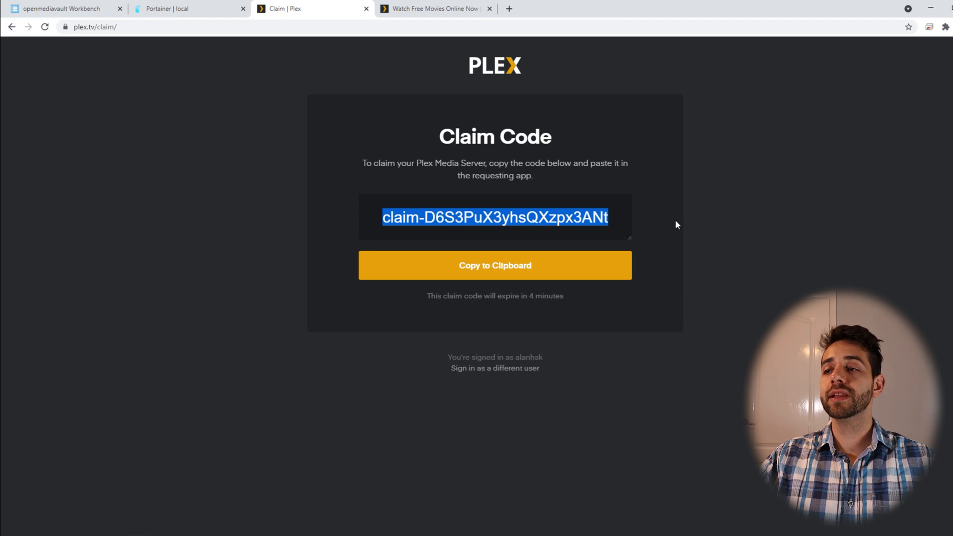
pyautogui.moveTo(689, 371)
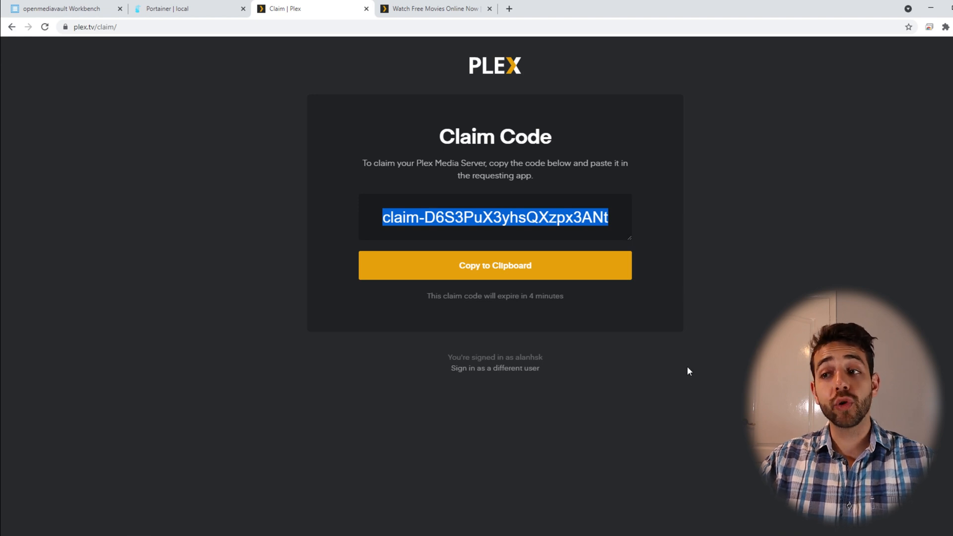
pyautogui.click(61, 9)
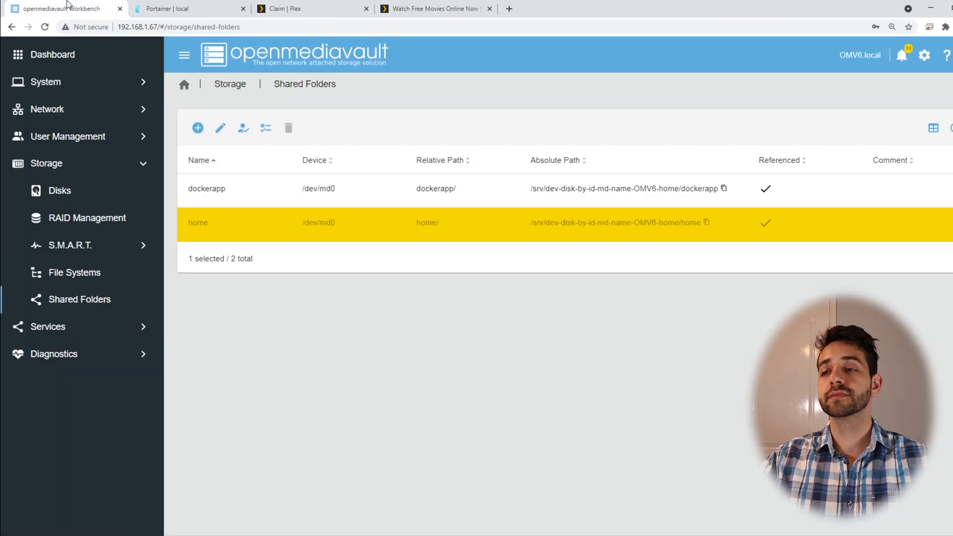
pyautogui.click(189, 8)
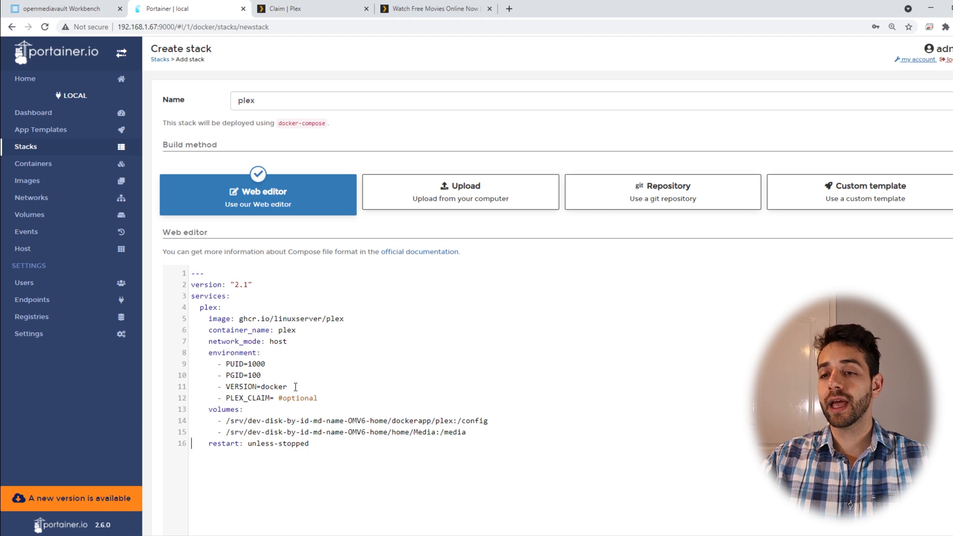
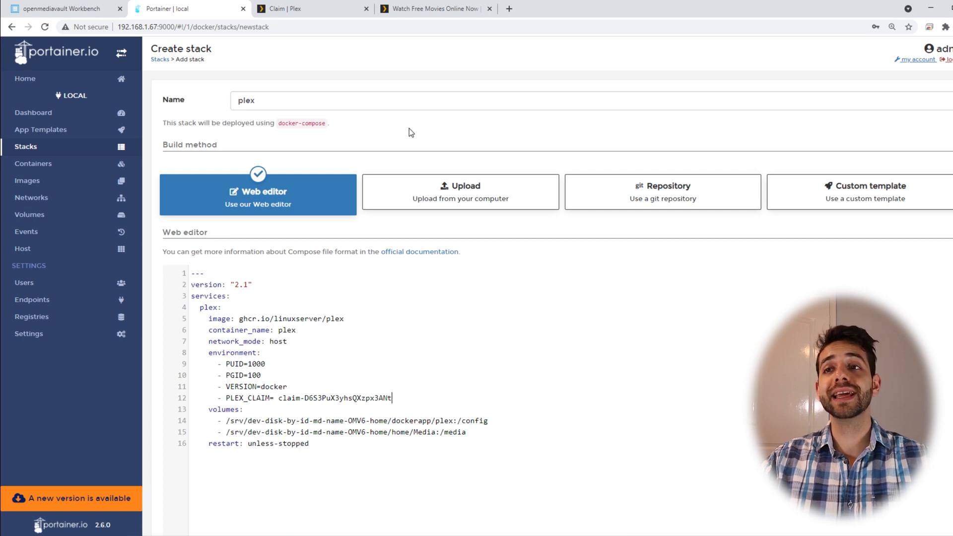
pyautogui.moveTo(279, 174)
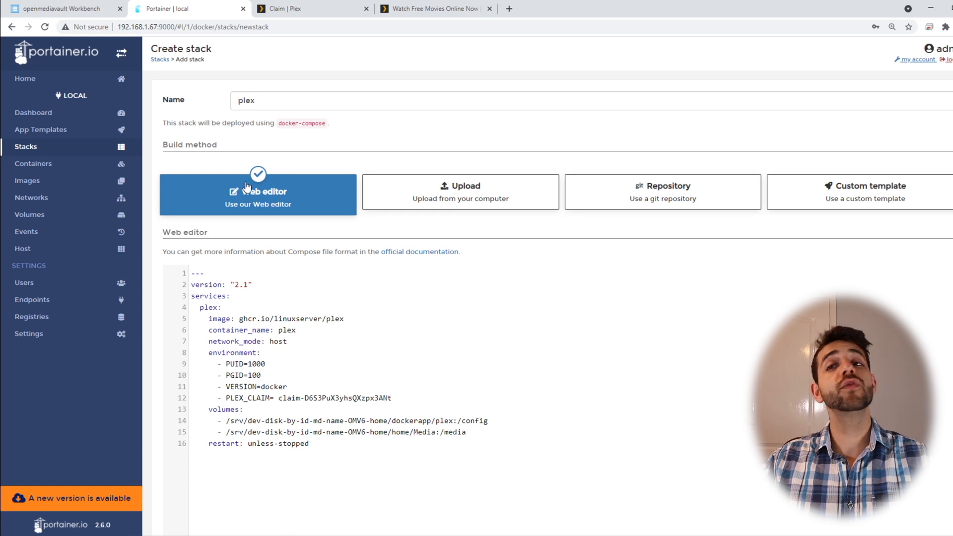
pyautogui.scroll(-3)
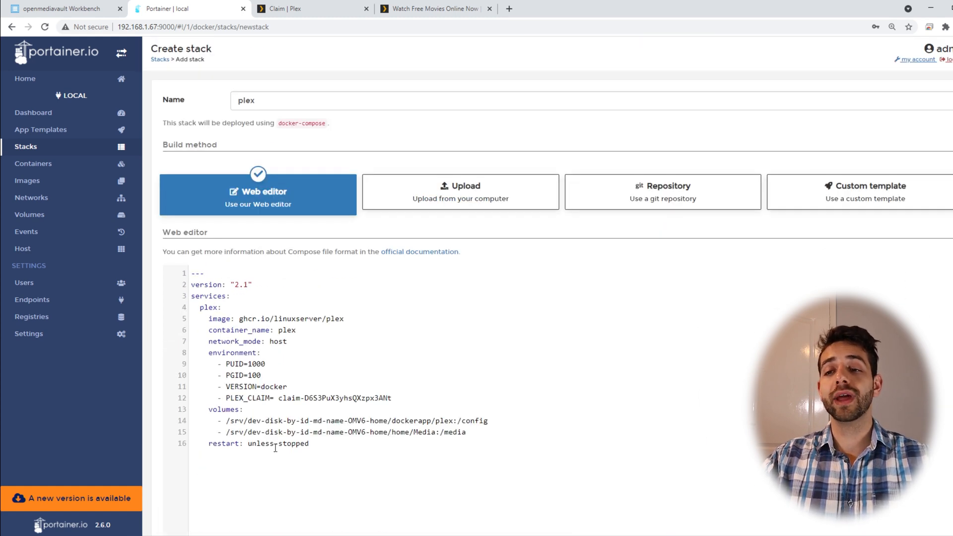
pyautogui.scroll(-3)
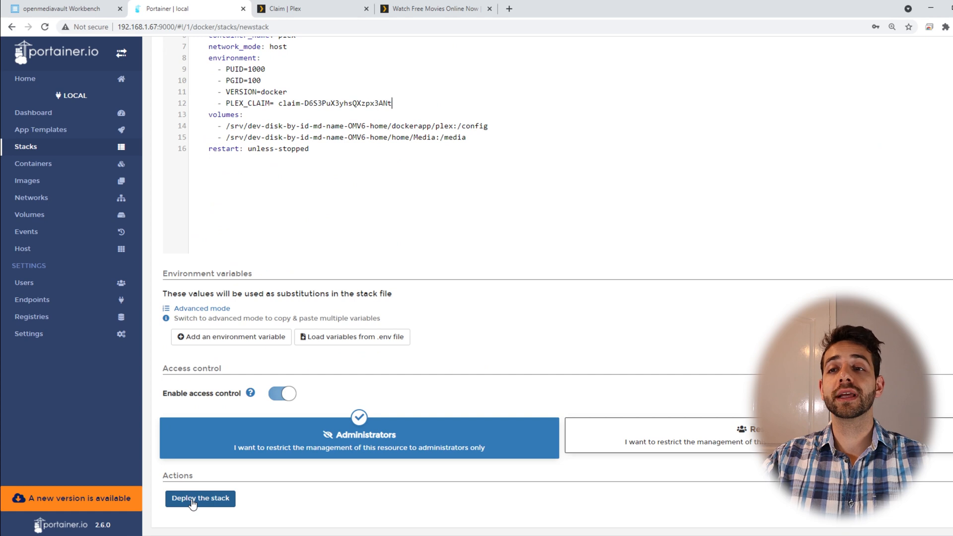
# Deploy the plex stack, then enter 192.168.1.67:32400/web once the logs show the server starting.
pyautogui.click(200, 498)
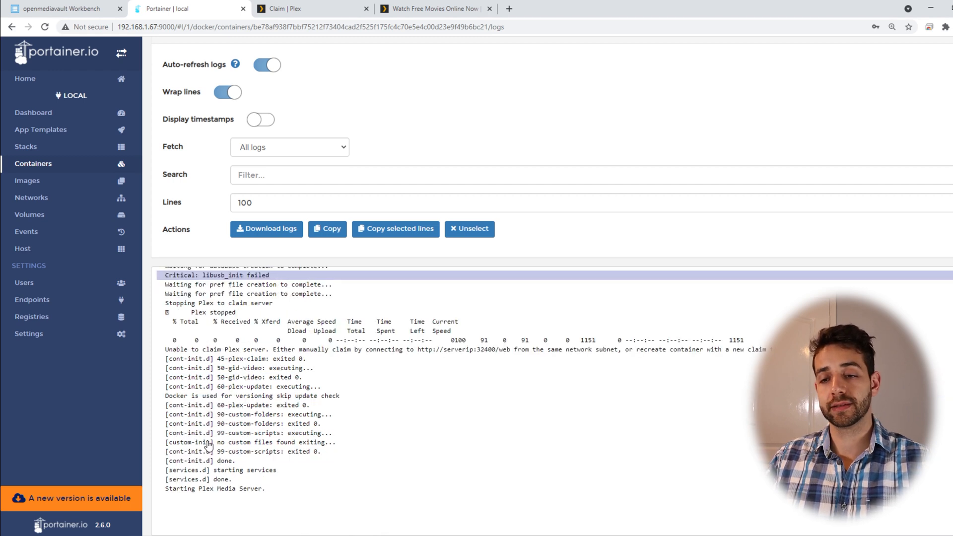
pyautogui.moveTo(262, 491)
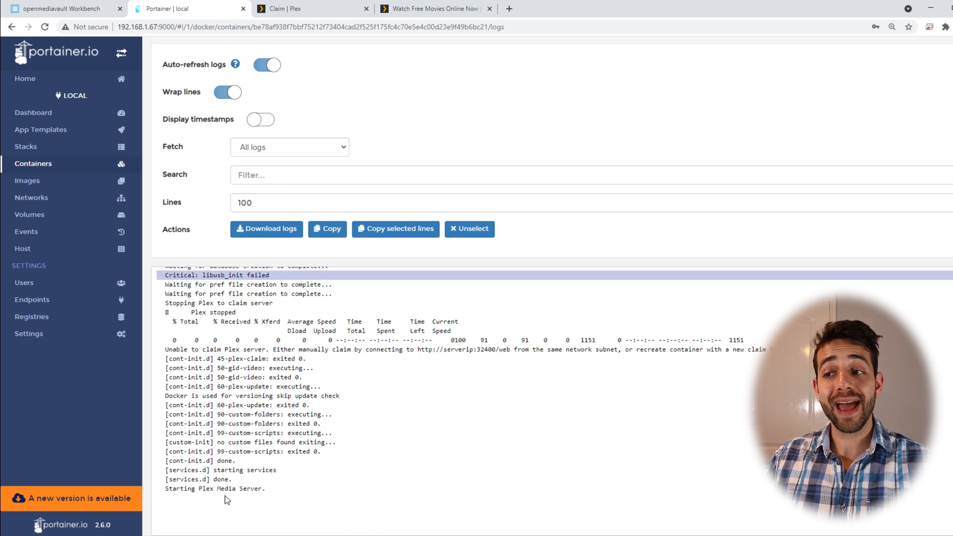
pyautogui.write('192.168.1.67:32400/web')
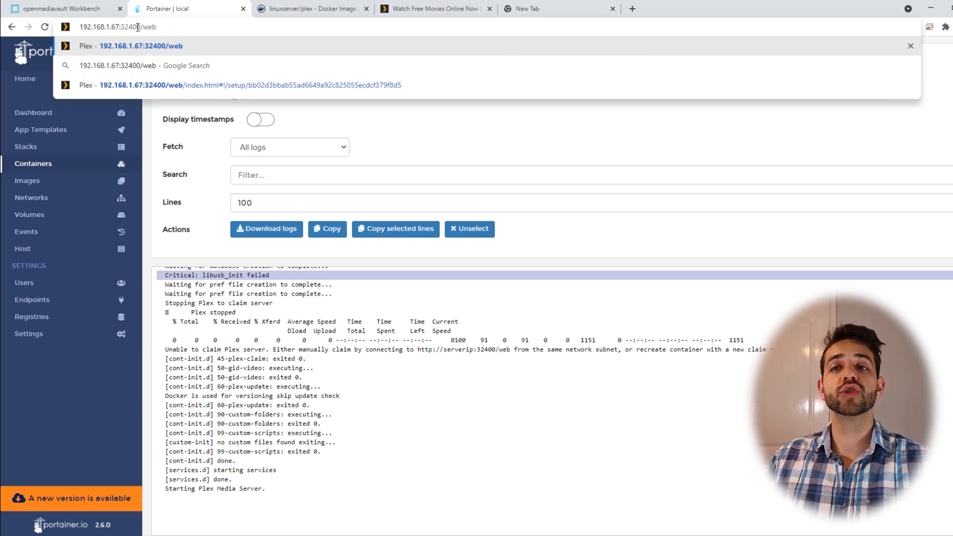
pyautogui.moveTo(545, 109)
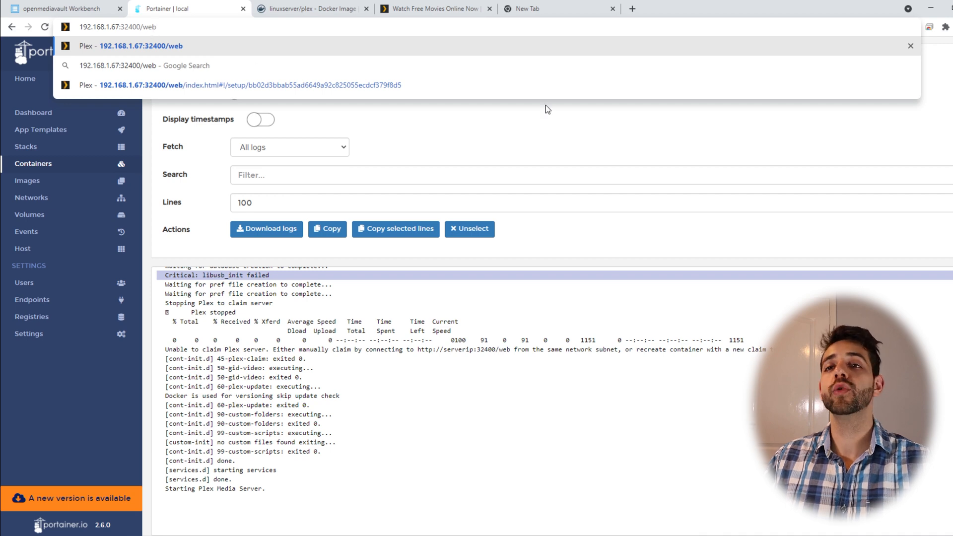
# Load the local Plex web app and sign in to grant it access to the Plex account.
pyautogui.click(141, 46)
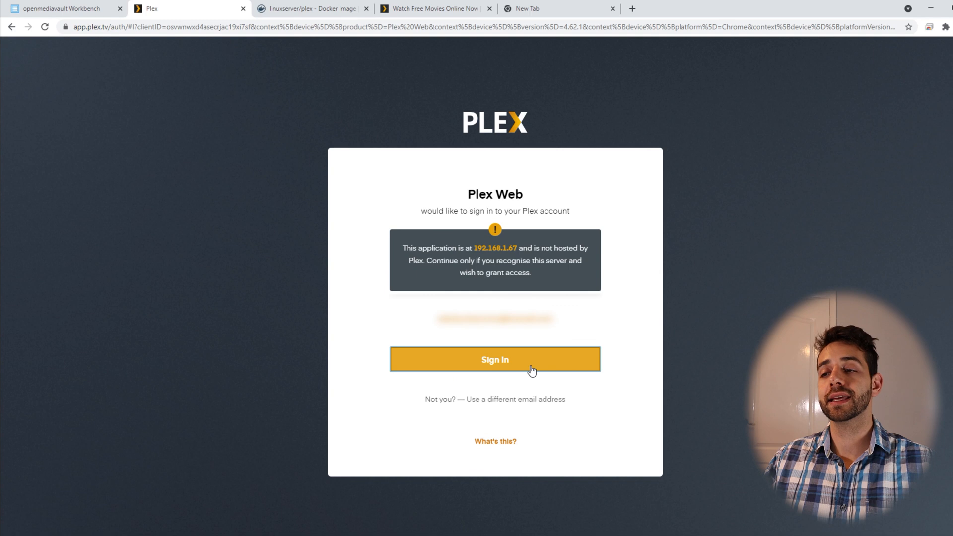
pyautogui.moveTo(416, 273)
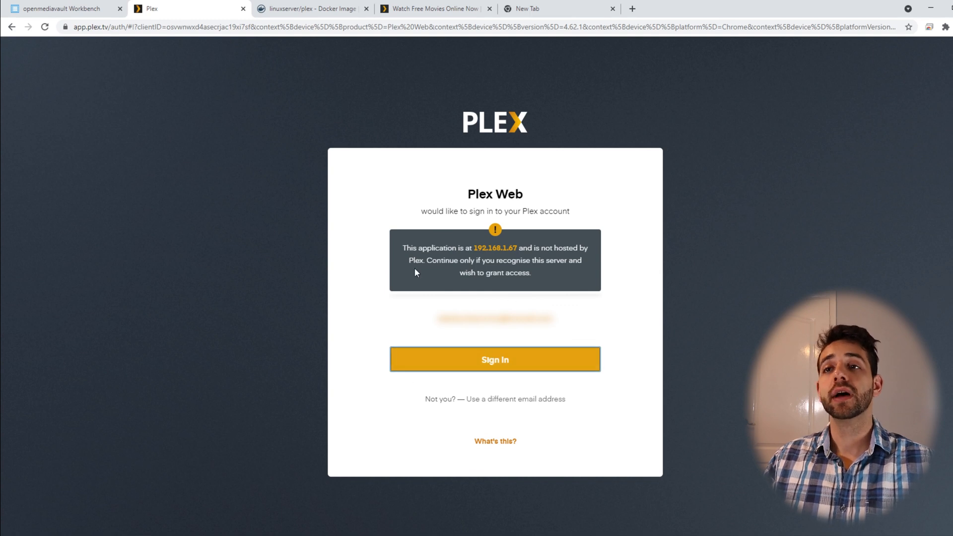
pyautogui.click(495, 359)
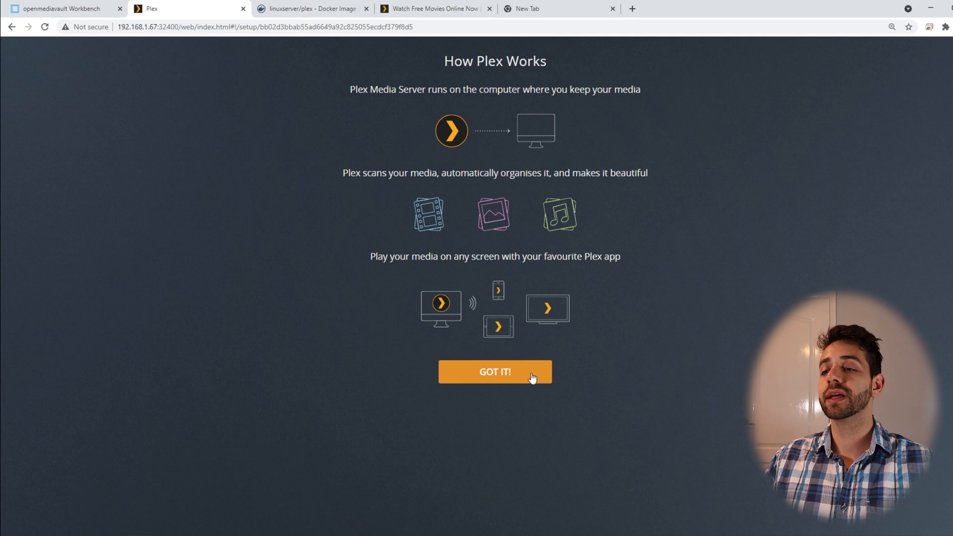
# Dismiss the intro and Plex Pass offer, keep server name OMV6, and begin adding a library.
pyautogui.click(495, 371)
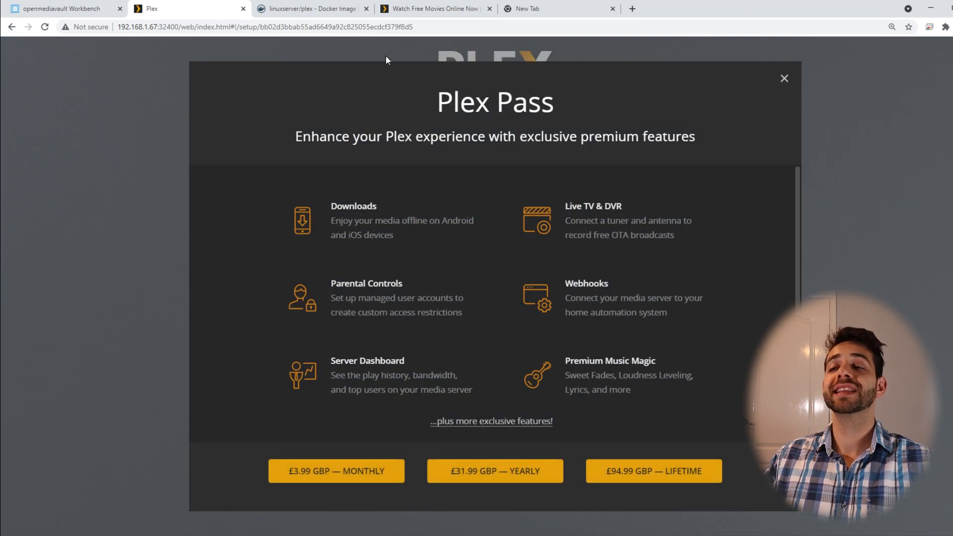
pyautogui.click(784, 78)
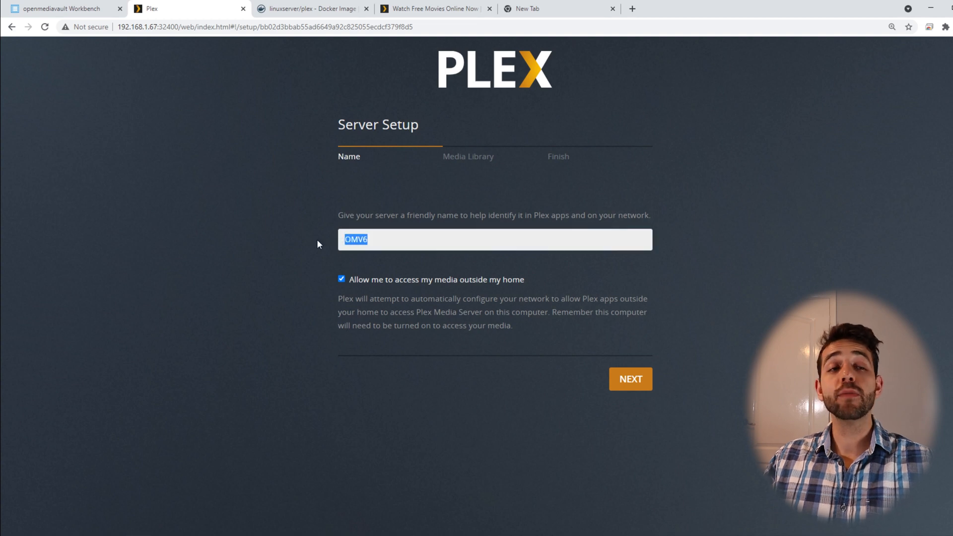
pyautogui.moveTo(339, 289)
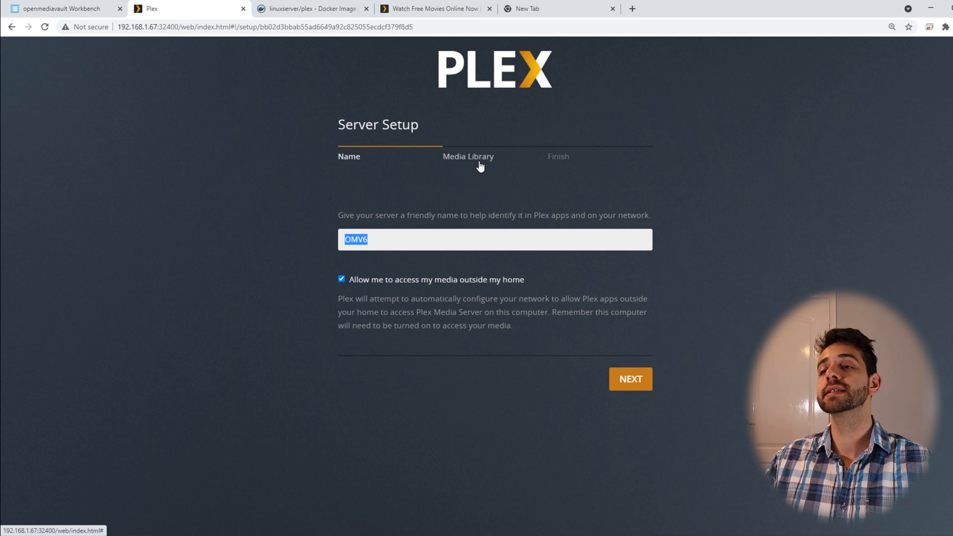
pyautogui.click(630, 378)
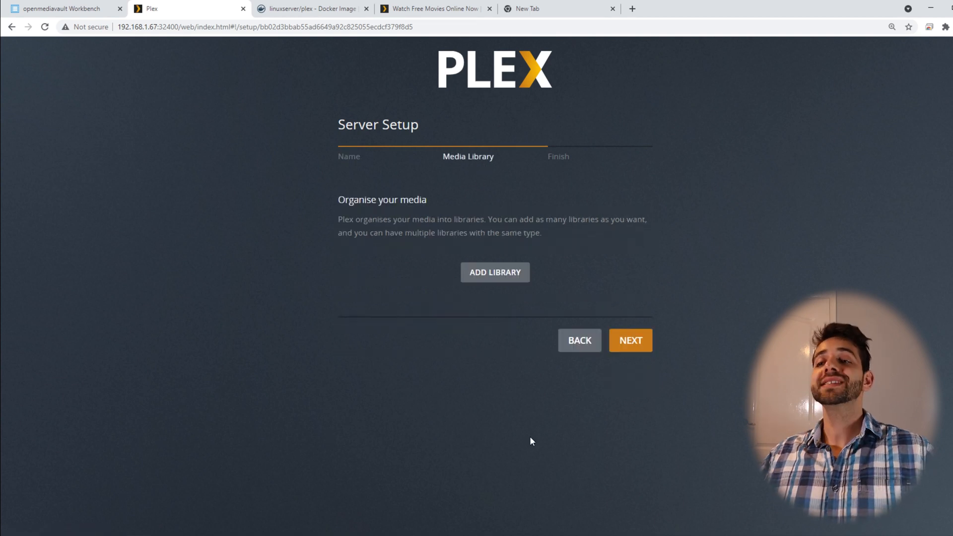
pyautogui.moveTo(560, 314)
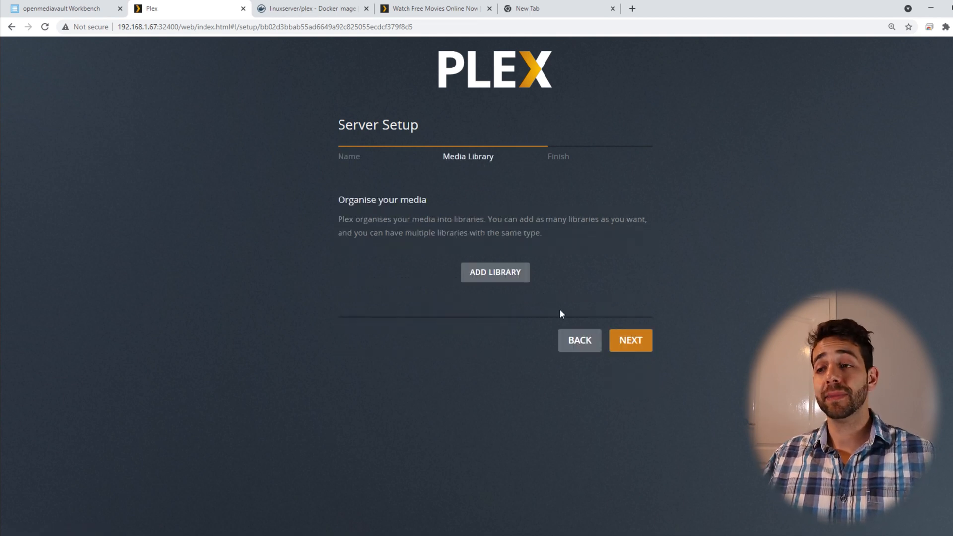
pyautogui.click(494, 272)
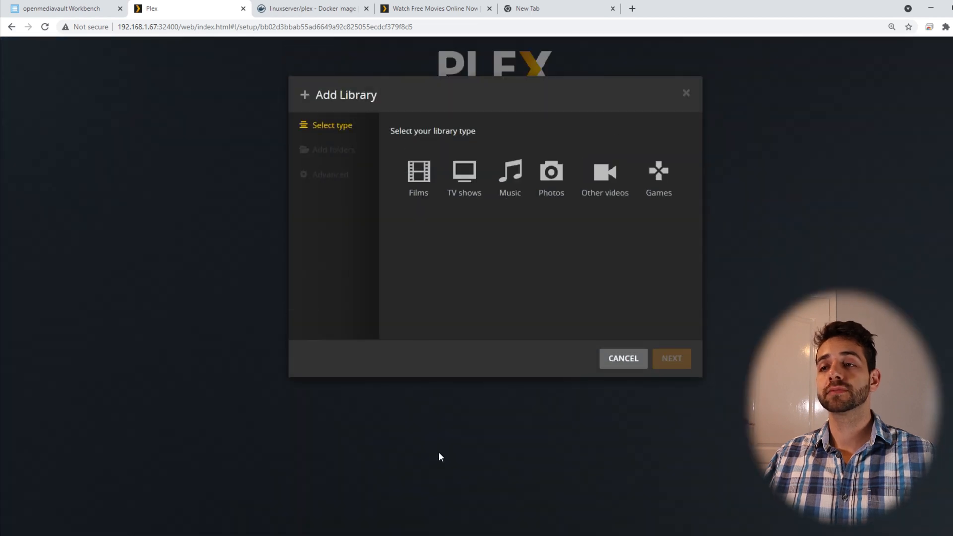
# Make the new library a Films library using /media/Movies and review its advanced options.
pyautogui.click(418, 170)
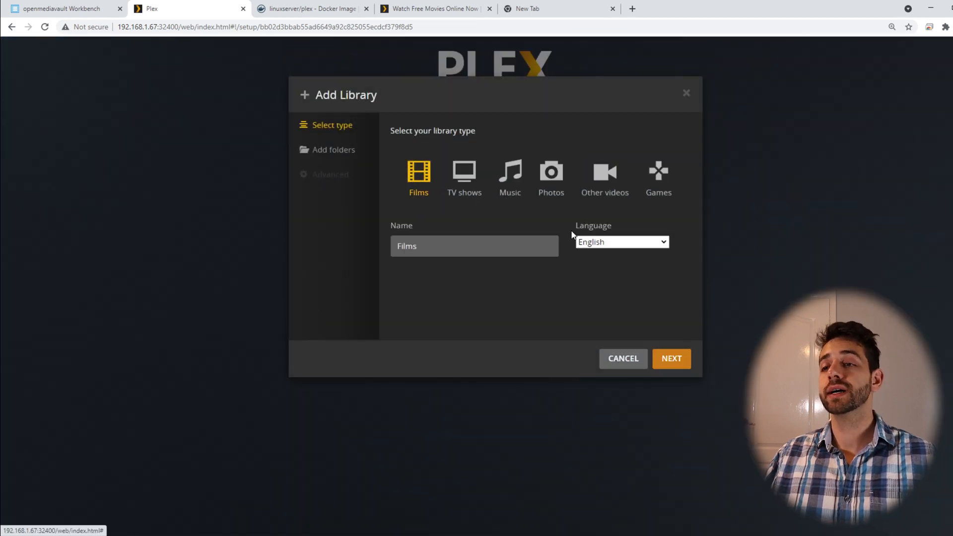
pyautogui.click(671, 358)
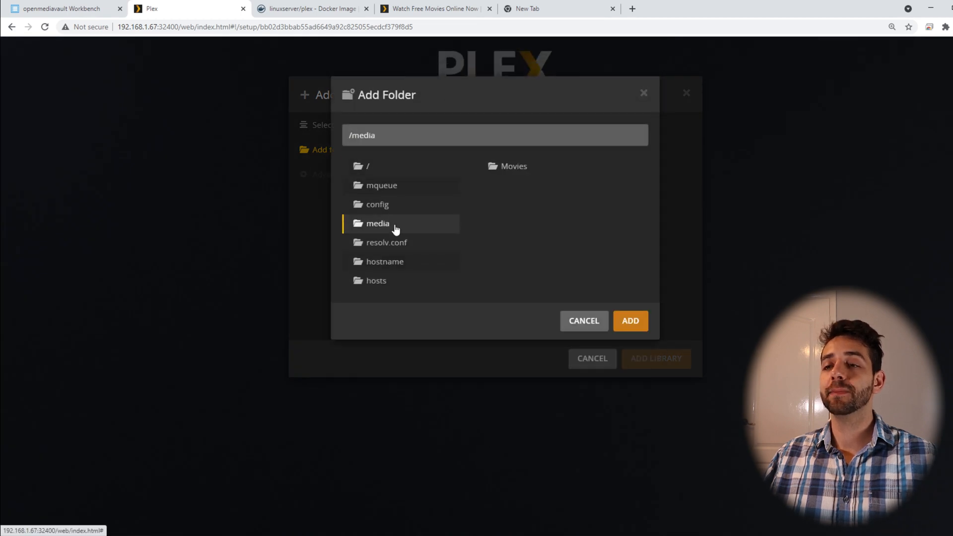
pyautogui.click(631, 321)
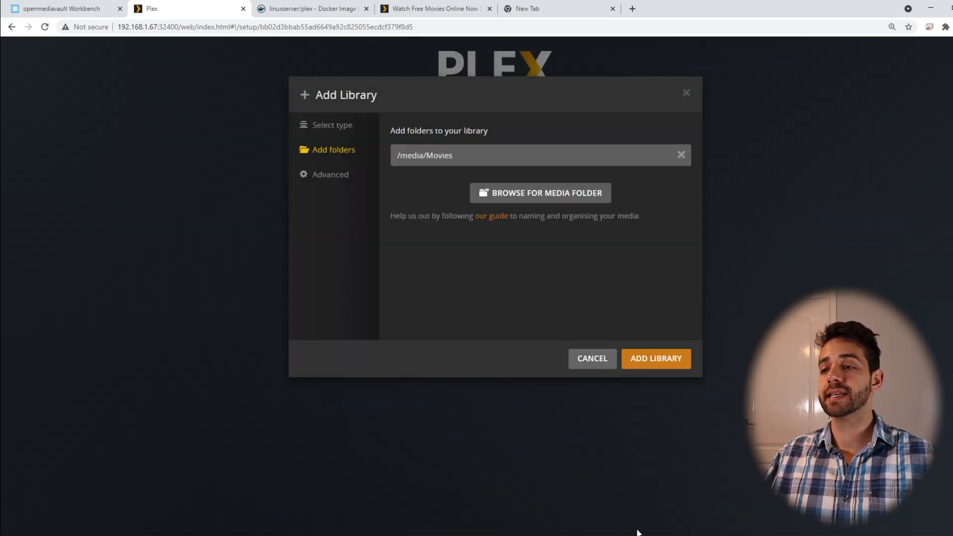
pyautogui.click(330, 174)
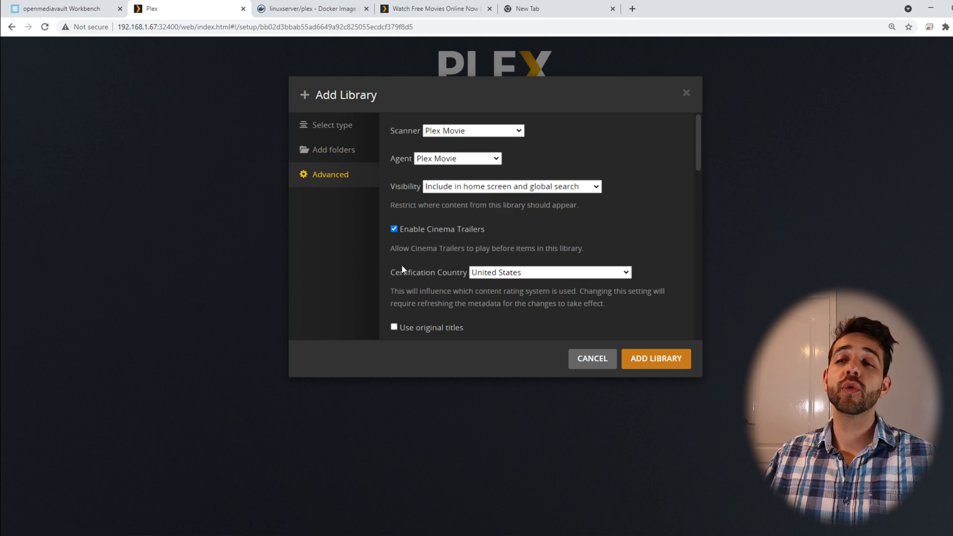
pyautogui.scroll(-3)
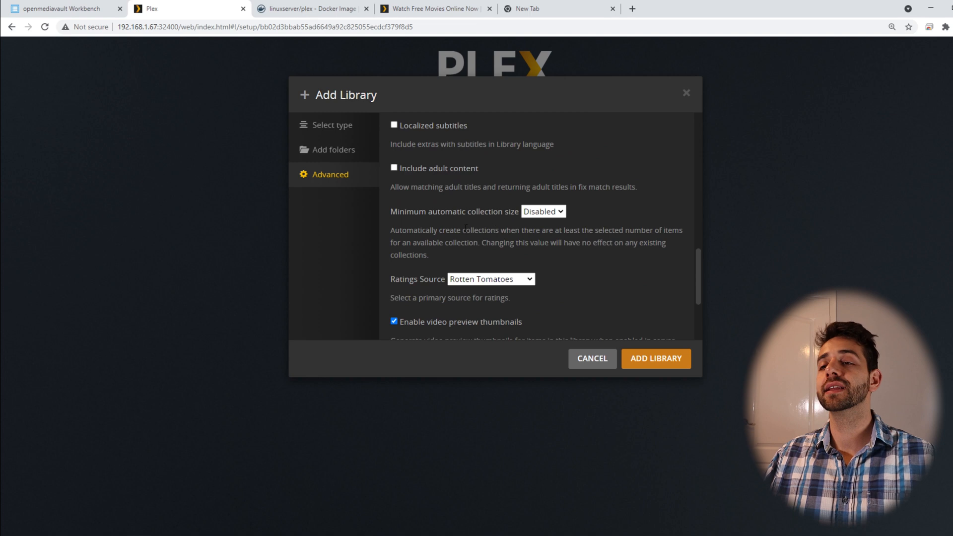
pyautogui.scroll(-3)
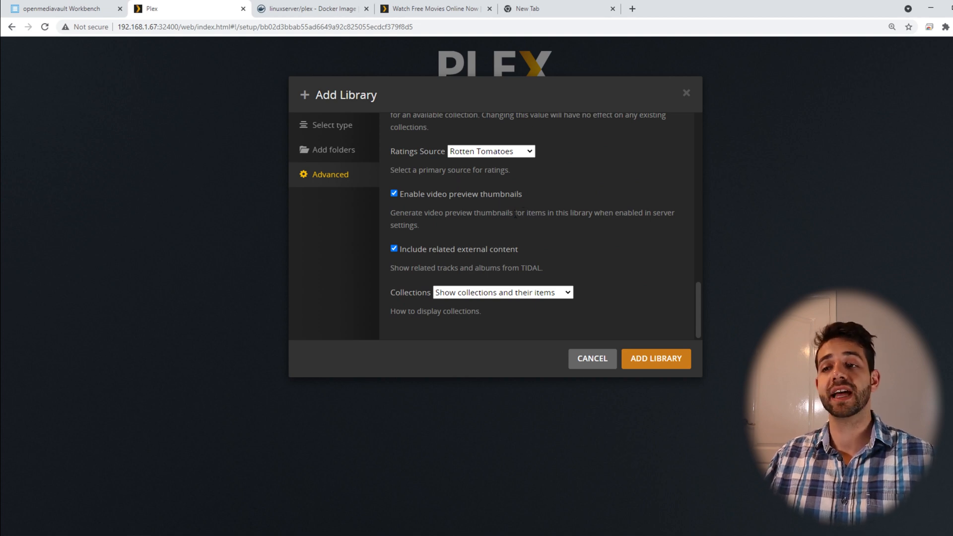
pyautogui.moveTo(657, 224)
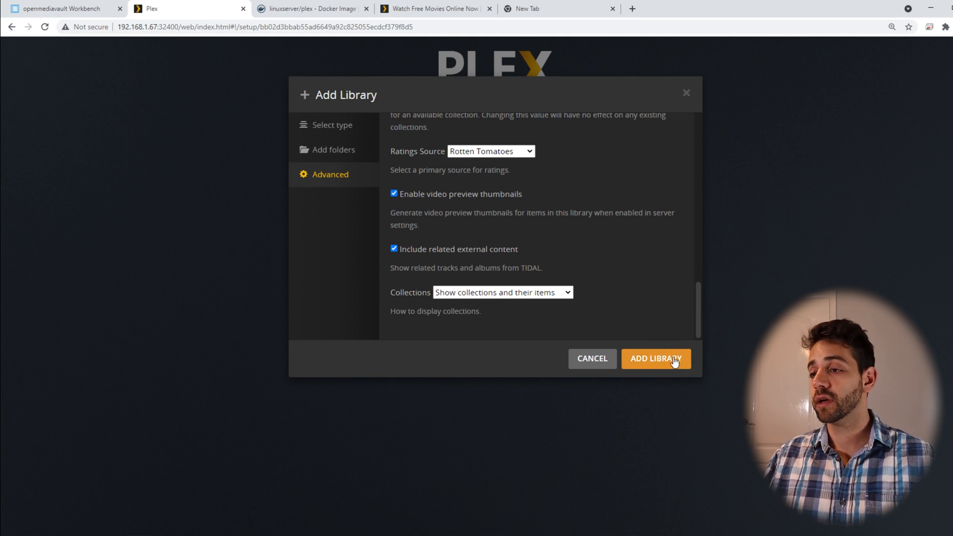
# Create the Films library and continue to the Finish step.
pyautogui.click(656, 358)
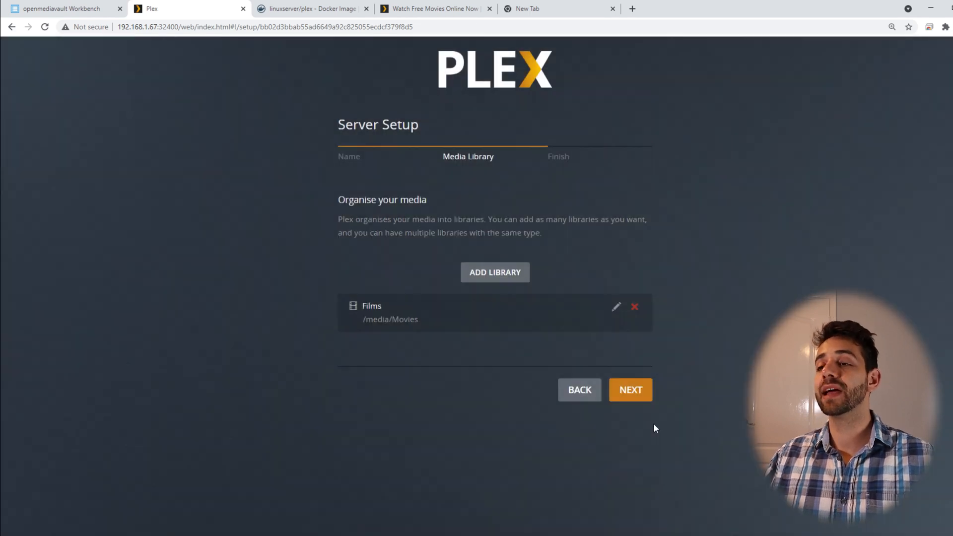
pyautogui.click(630, 390)
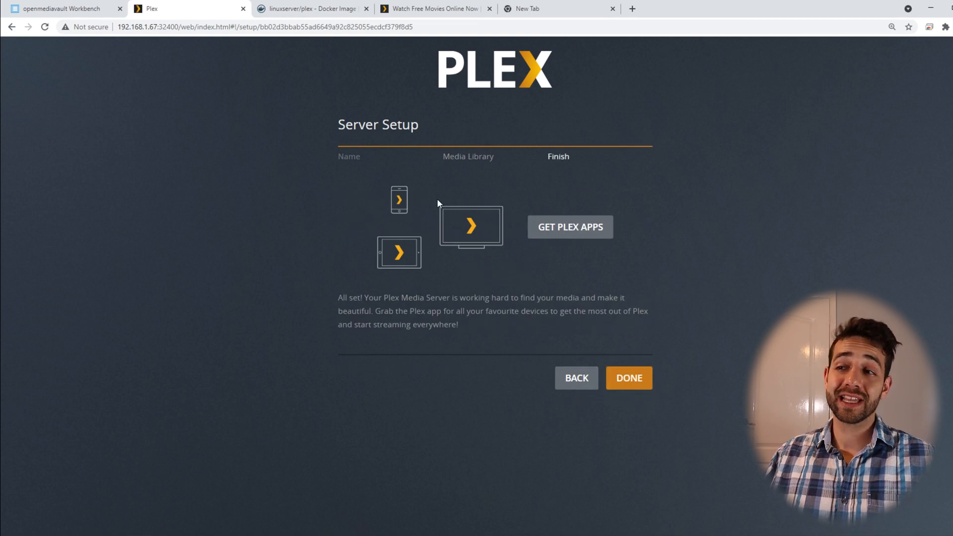
pyautogui.moveTo(570, 368)
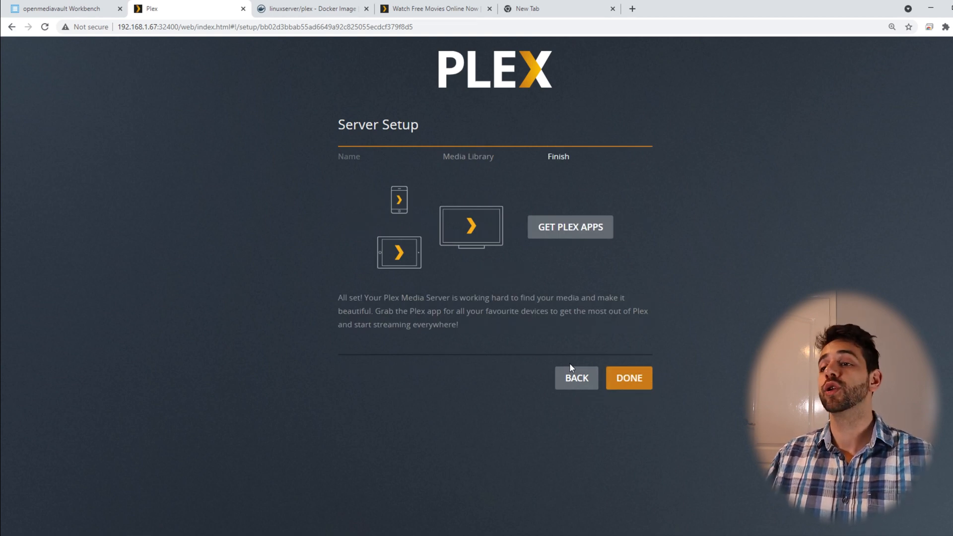
pyautogui.moveTo(629, 377)
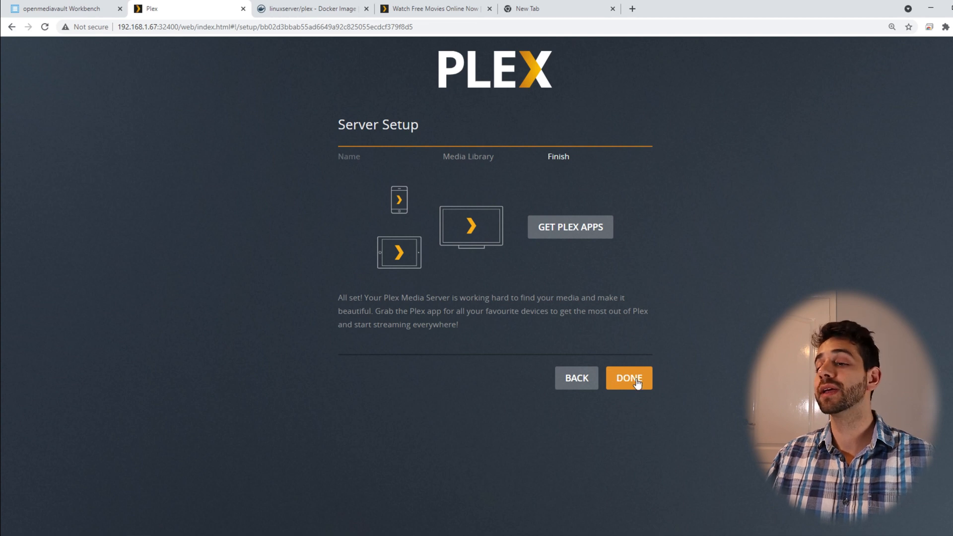
# Finish the Plex server setup so the Films library is shown.
pyautogui.click(629, 378)
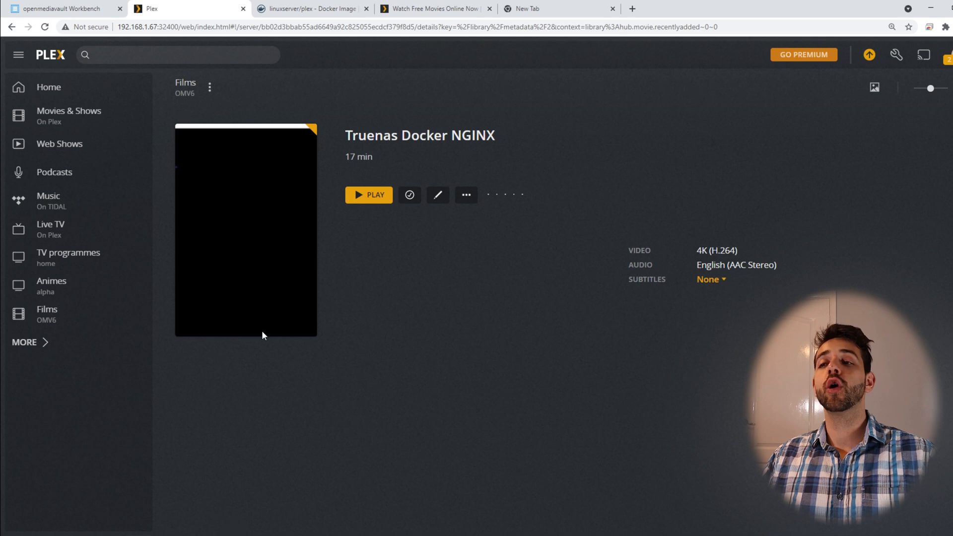
pyautogui.moveTo(245, 230)
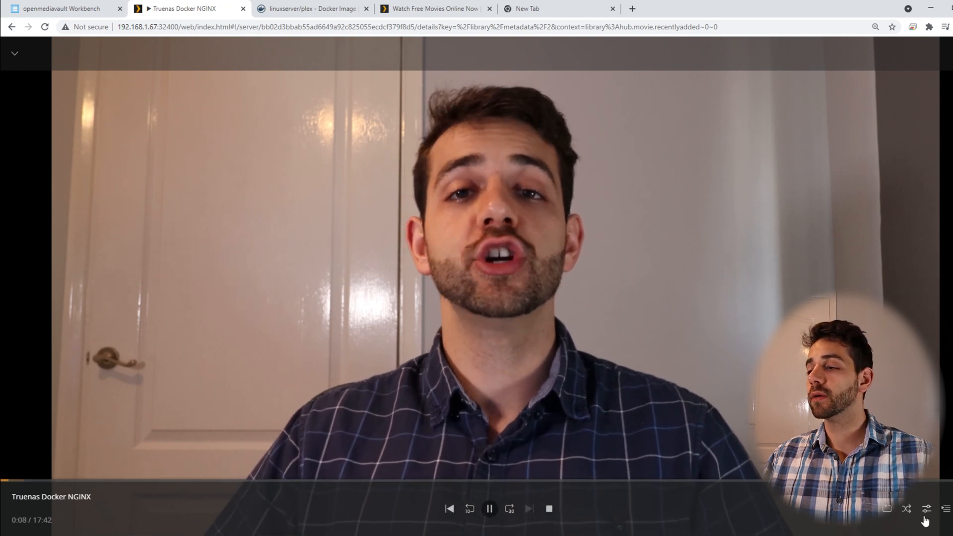
# Switch playback quality from original 4K to Convert to 1080p HD 10 Mbps.
pyautogui.click(926, 509)
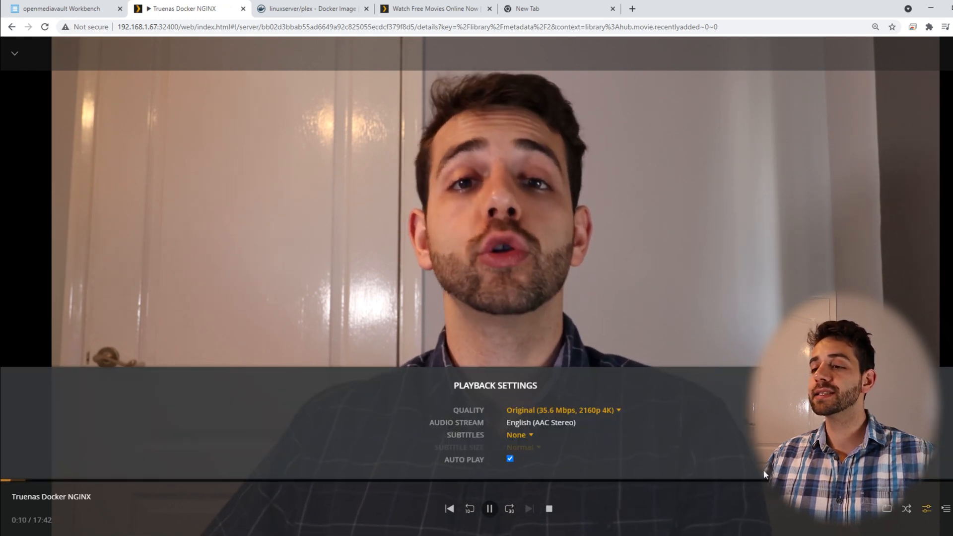
pyautogui.click(558, 410)
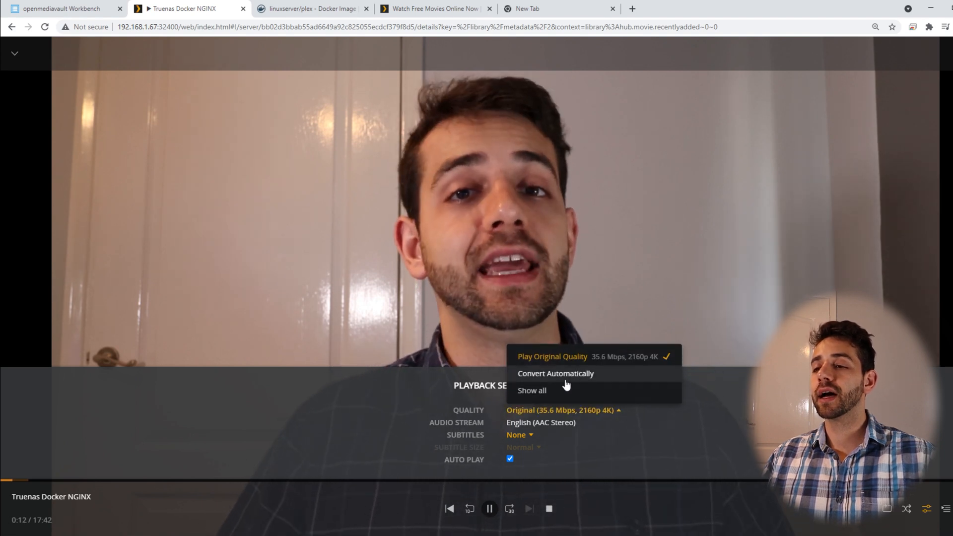
pyautogui.click(531, 390)
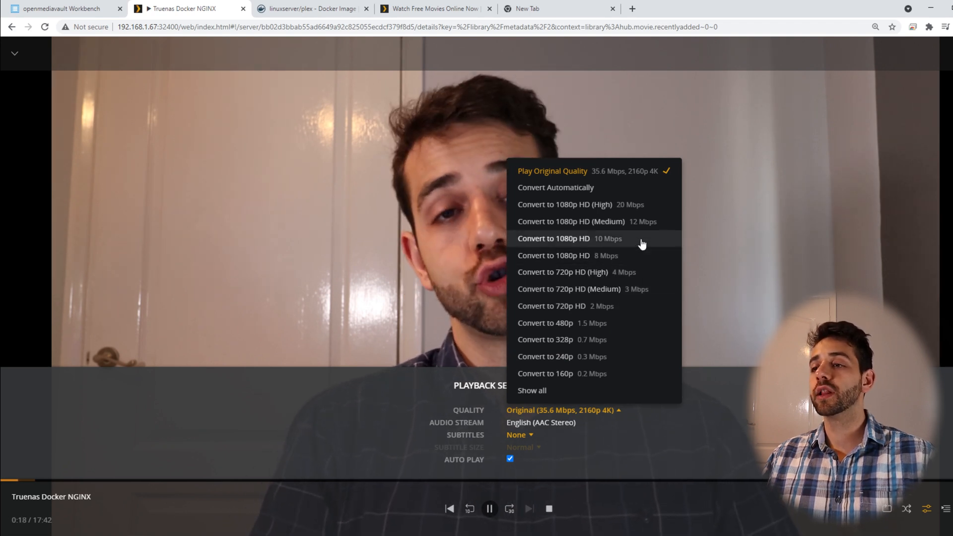
pyautogui.click(554, 239)
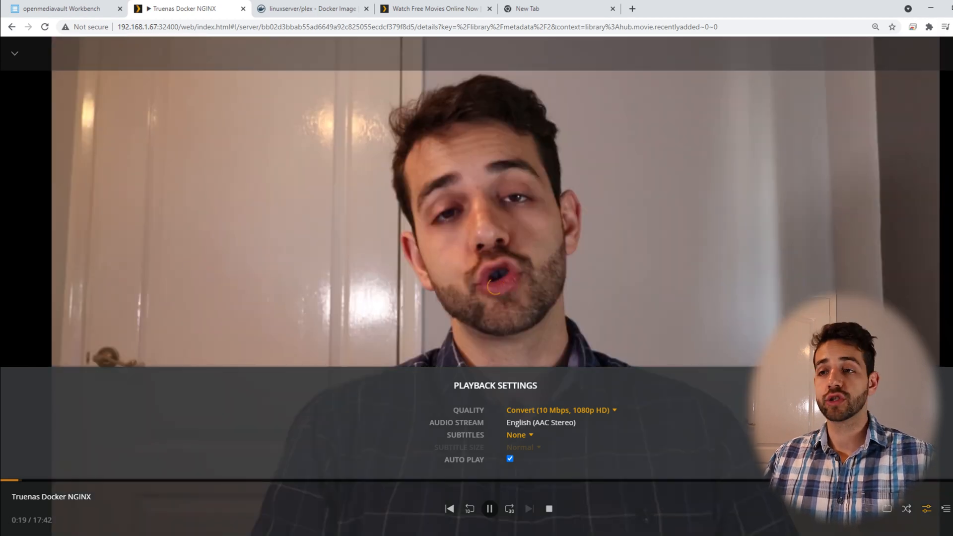